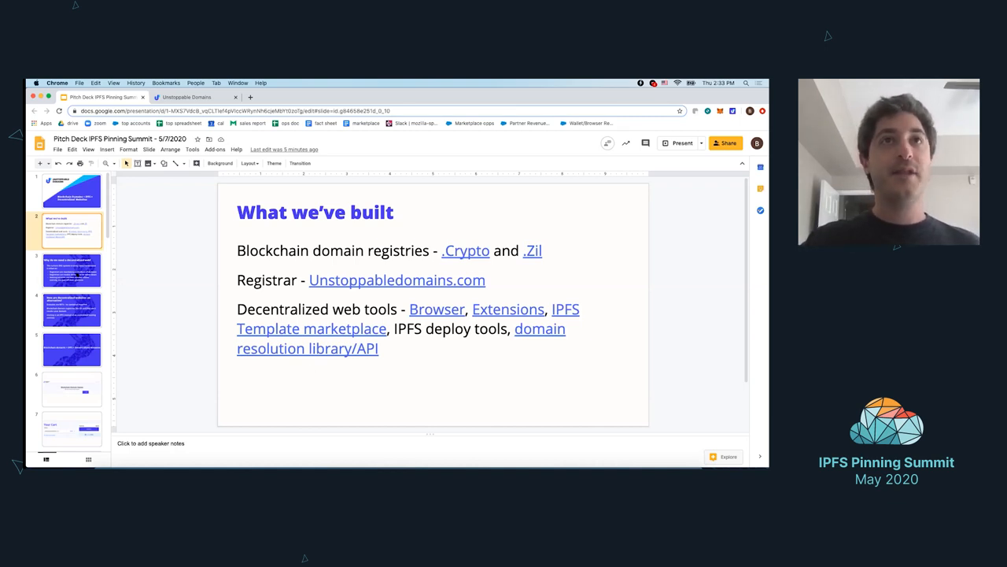
Advance through the decentralized-web slides to 'Blockchain domains + IPFS = Decentralized Websites'.
{"action": "left_click", "coordinate": [72, 270]}
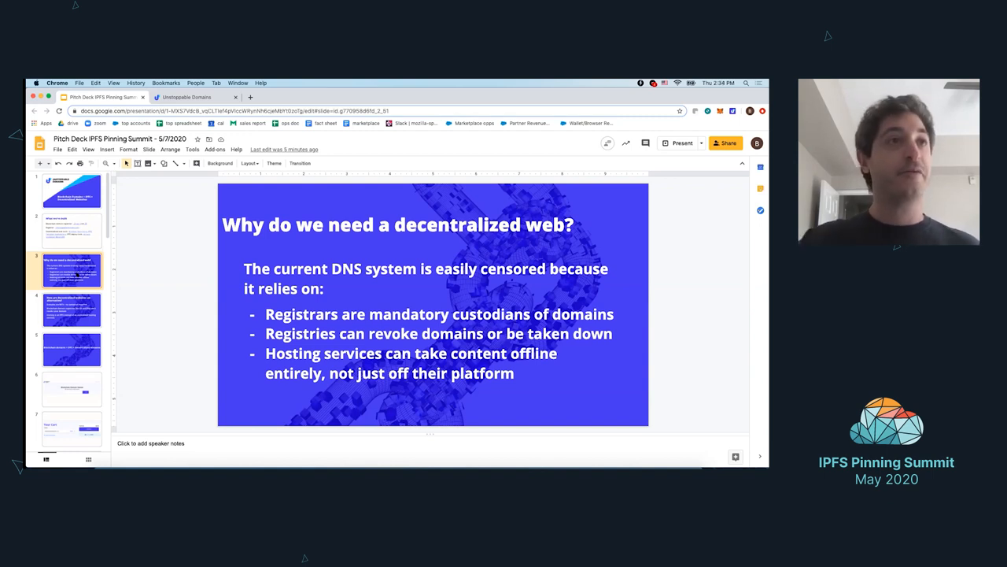
{"action": "left_click", "coordinate": [72, 308]}
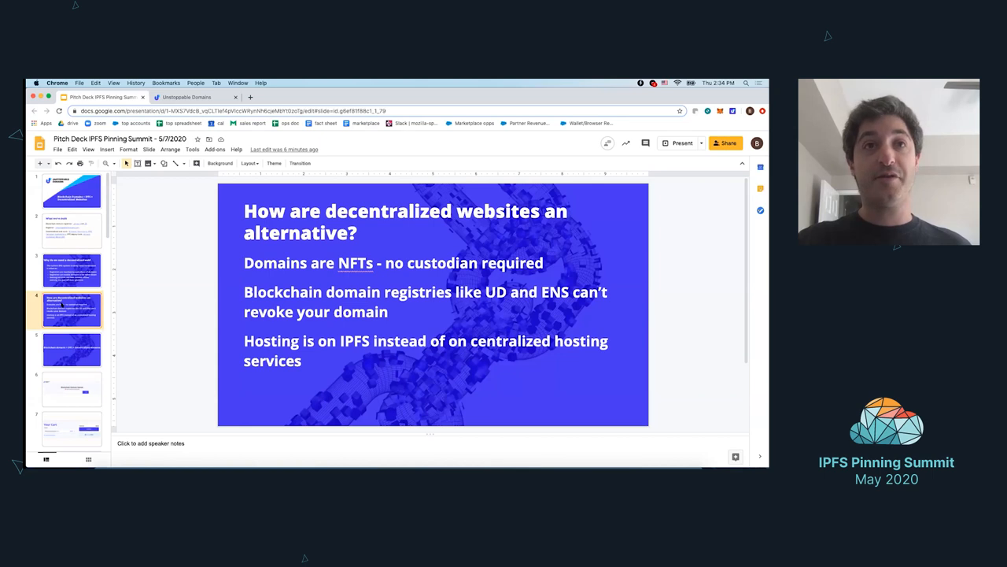
{"action": "left_click", "coordinate": [73, 349]}
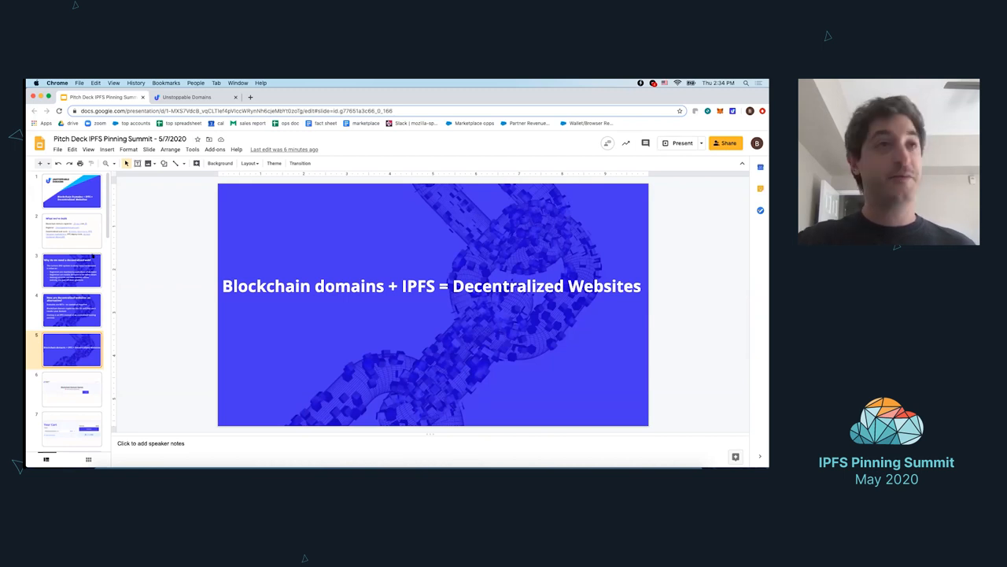
{"action": "scroll", "scroll_direction": "down", "scroll_amount": 3}
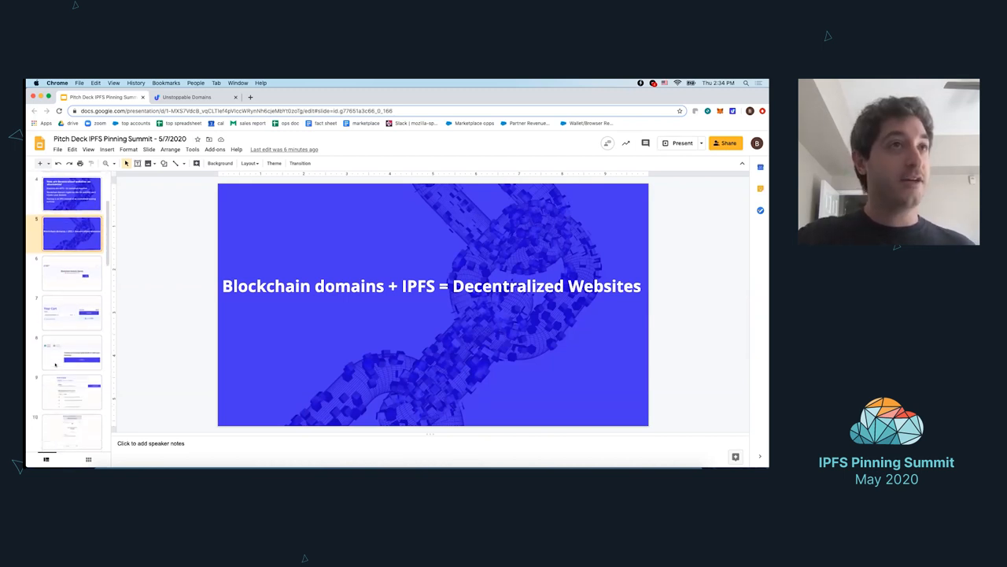
{"action": "scroll", "scroll_direction": "up", "scroll_amount": 3}
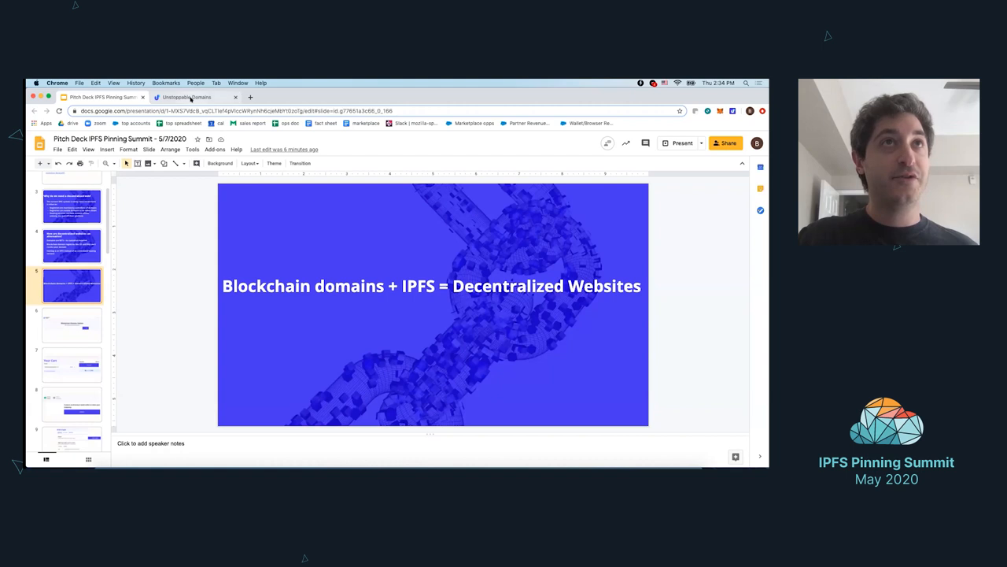
Search the Unstoppable Domains site for the typed name 'whereicanfindanewdom'.
{"action": "left_click", "coordinate": [189, 97]}
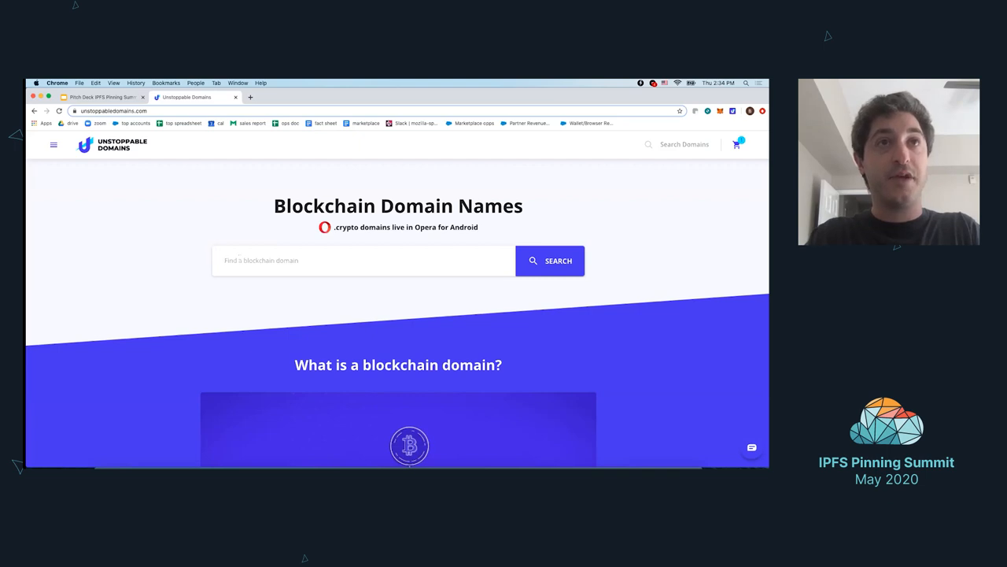
{"action": "type", "text": "whereican"}
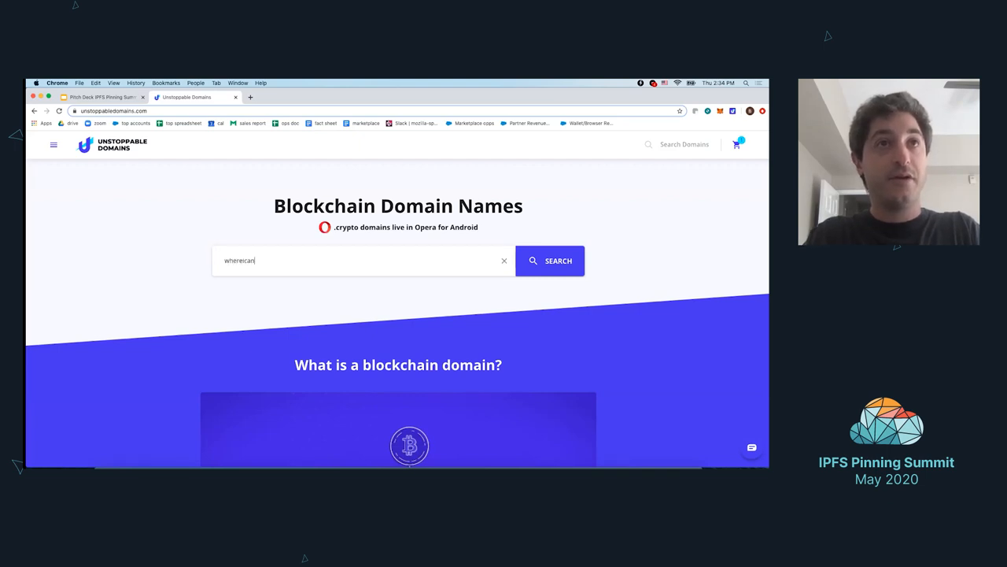
{"action": "type", "text": "findanewdom"}
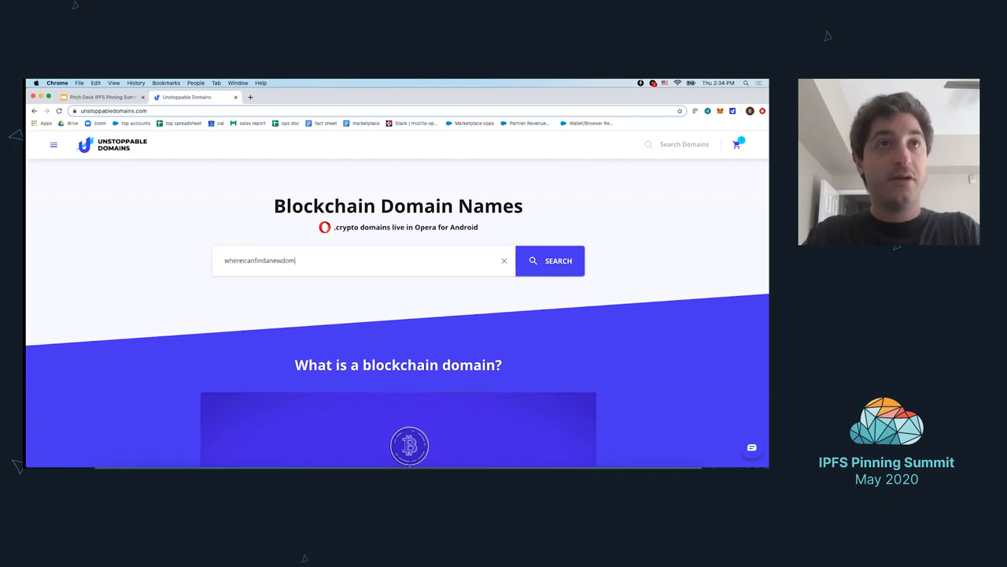
{"action": "left_click", "coordinate": [551, 261]}
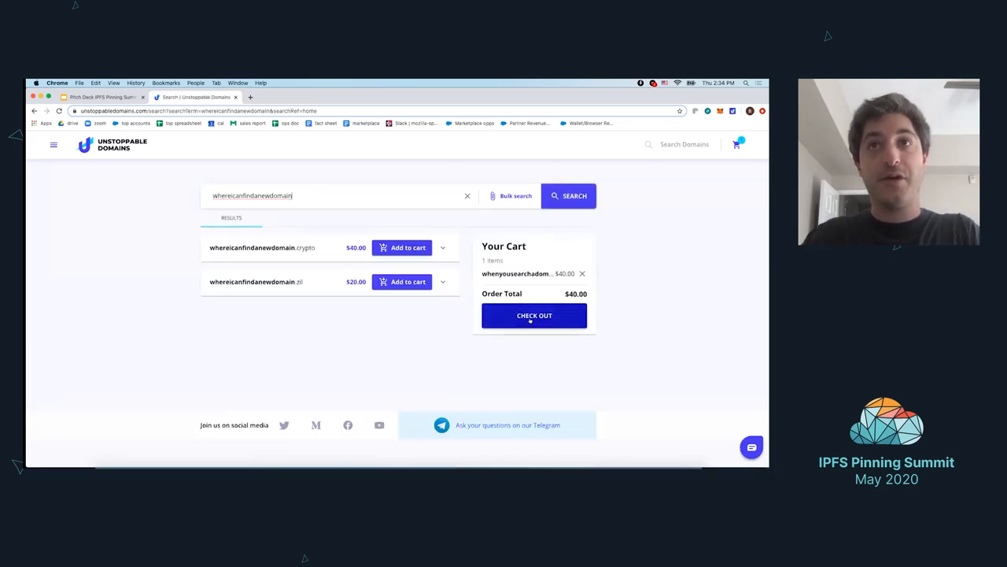
Check out the cart with a crypto payment transaction, then show the My Domains list.
{"action": "left_click", "coordinate": [535, 315]}
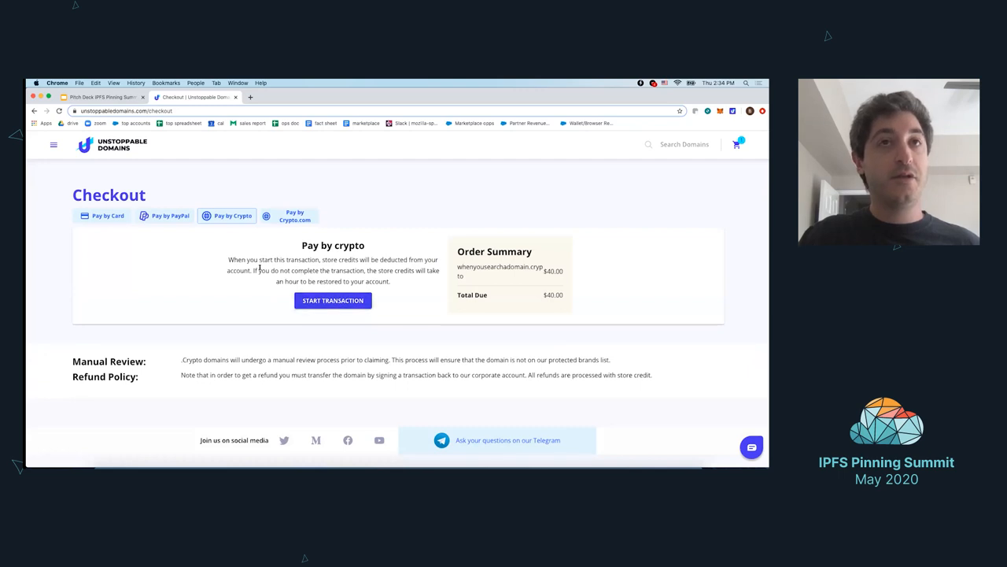
{"action": "left_click", "coordinate": [332, 299]}
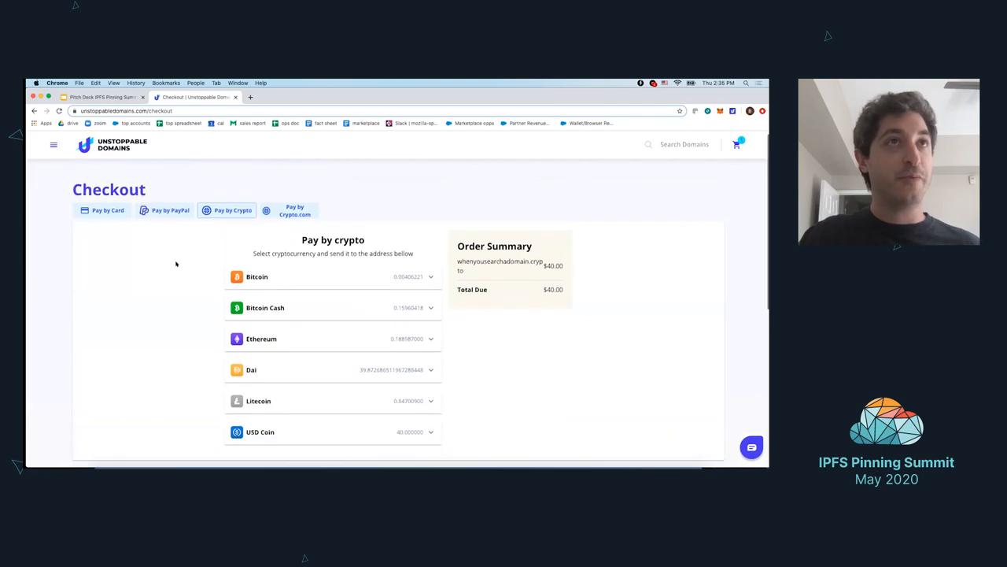
{"action": "scroll", "scroll_direction": "up", "scroll_amount": 3}
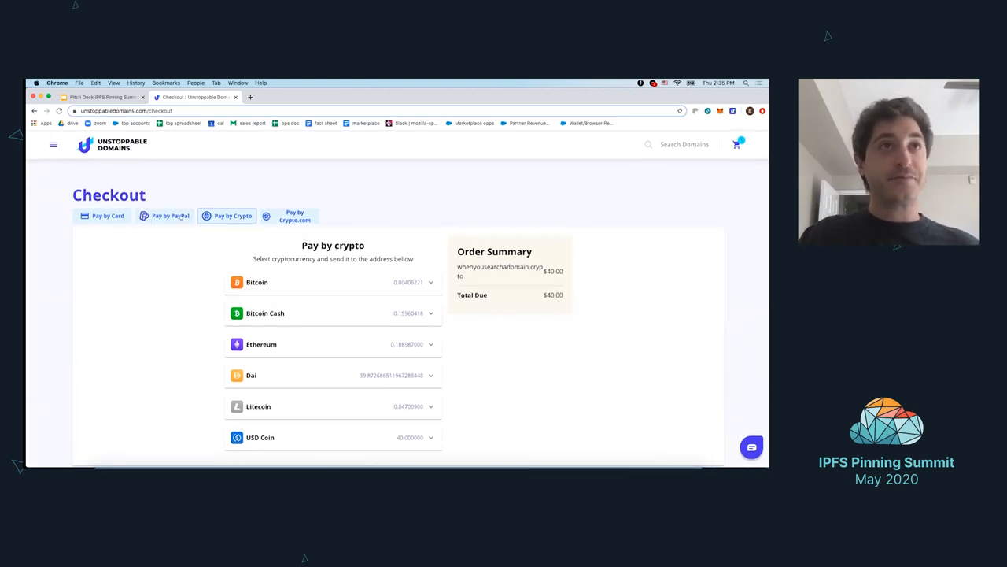
{"action": "left_click", "coordinate": [54, 144]}
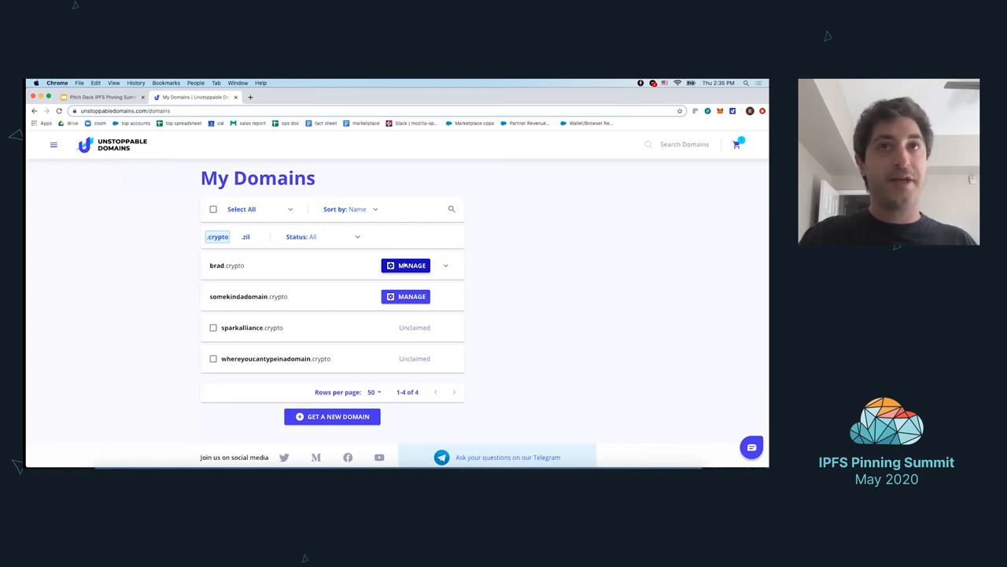
Manage brad.crypto and review its owner and saved cryptocurrency addresses.
{"action": "left_click", "coordinate": [406, 265]}
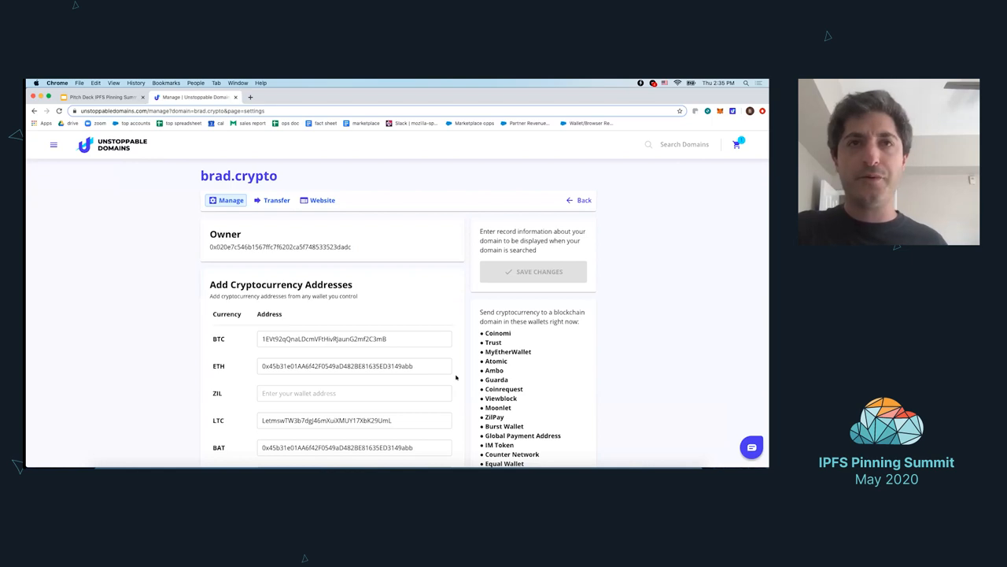
{"action": "scroll", "scroll_direction": "down", "scroll_amount": 3}
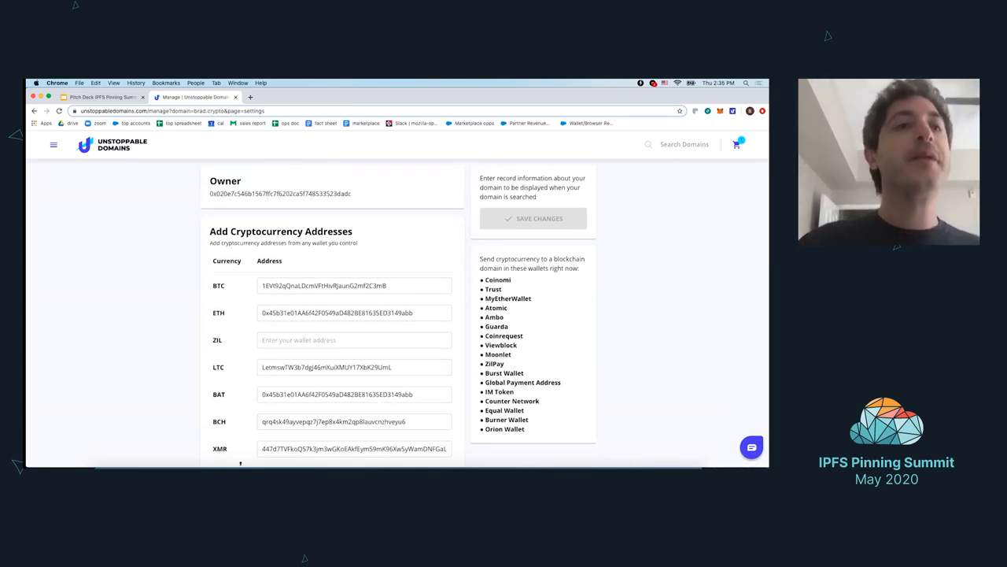
{"action": "scroll", "scroll_direction": "down", "scroll_amount": 3}
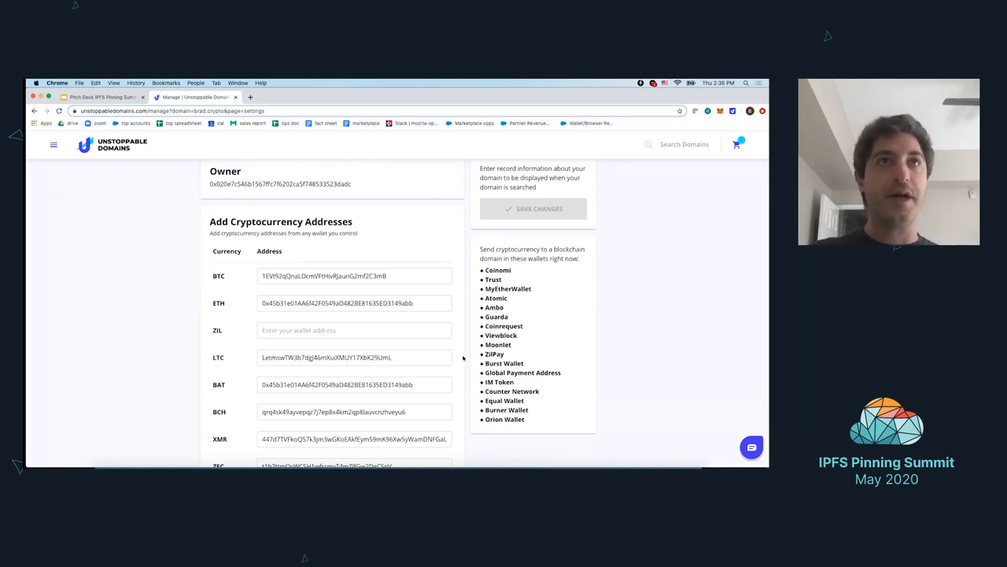
{"action": "scroll", "scroll_direction": "up", "scroll_amount": 3}
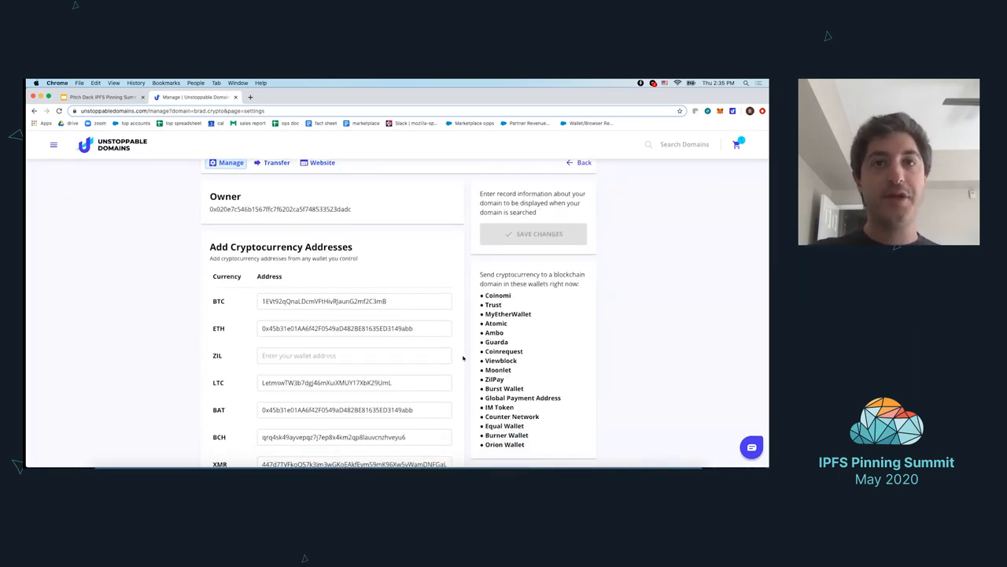
{"action": "scroll", "scroll_direction": "up", "scroll_amount": 3}
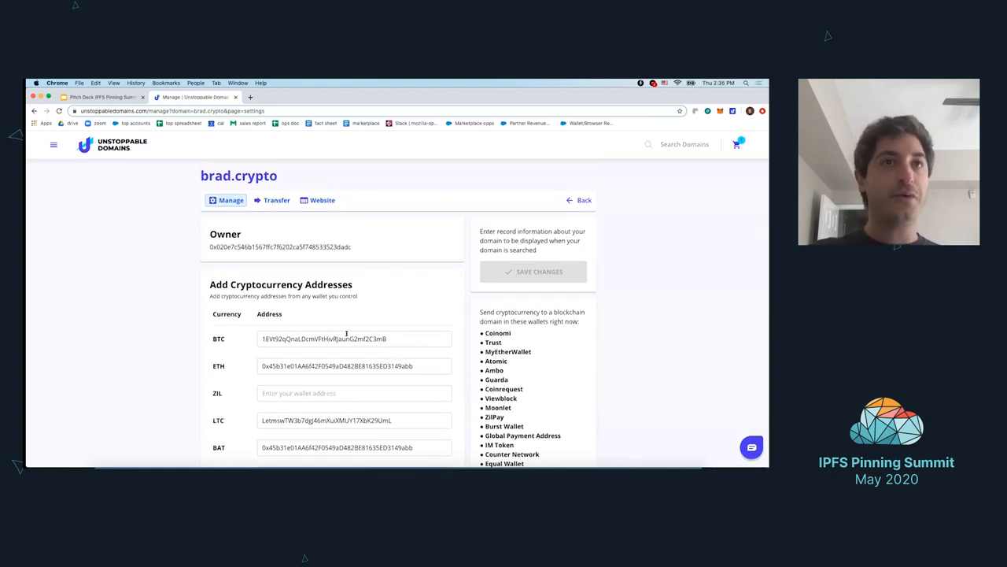
{"action": "mouse_move", "coordinate": [469, 318]}
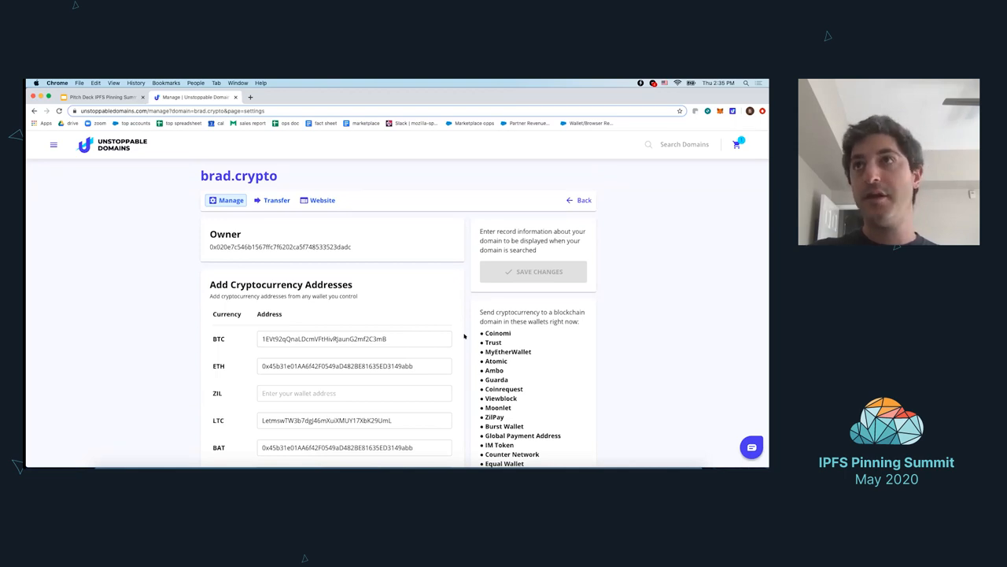
{"action": "mouse_move", "coordinate": [364, 252]}
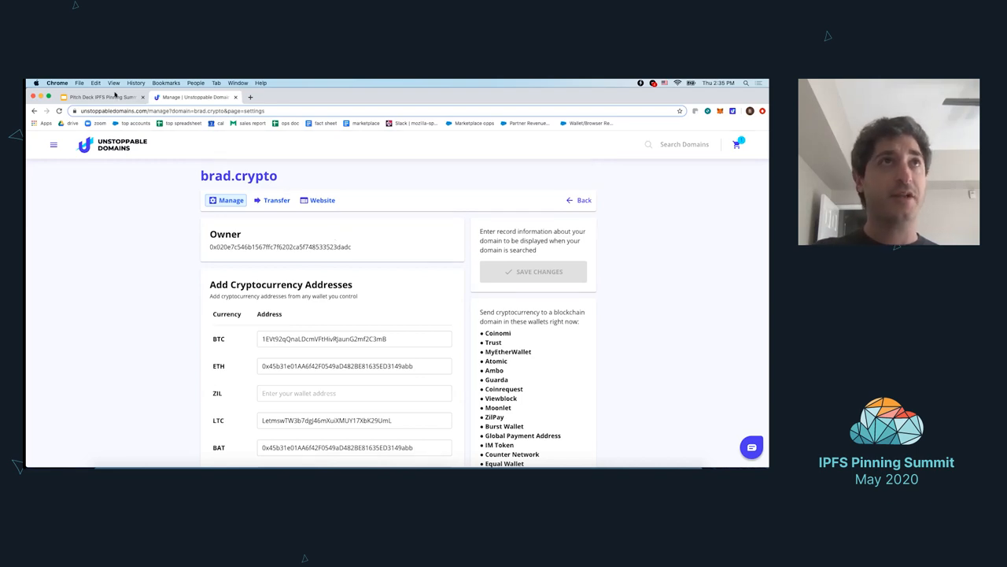
Return to the deck and advance past the wallet screenshot to 'Domain resolution works in these apps'.
{"action": "left_click", "coordinate": [103, 98]}
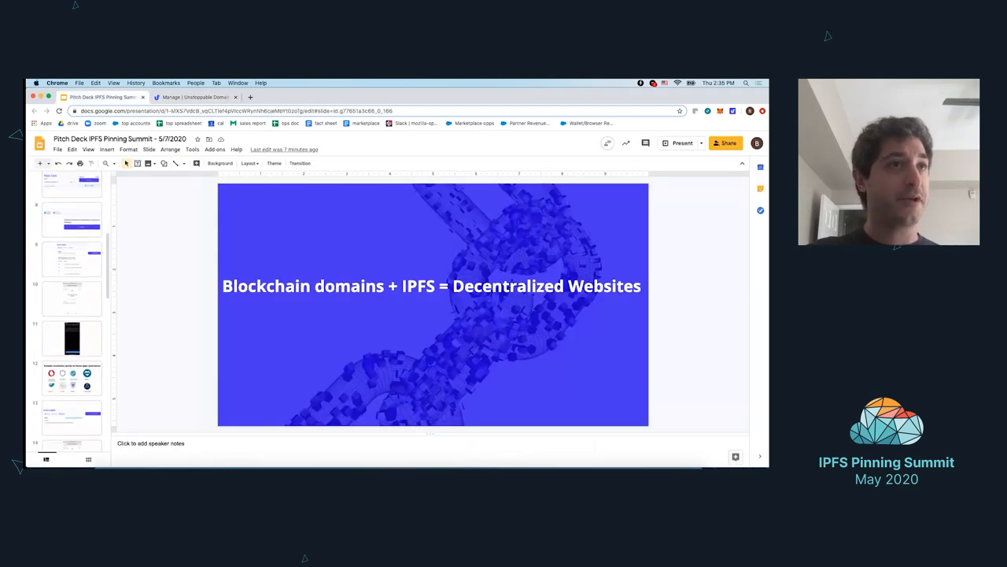
{"action": "left_click", "coordinate": [72, 336]}
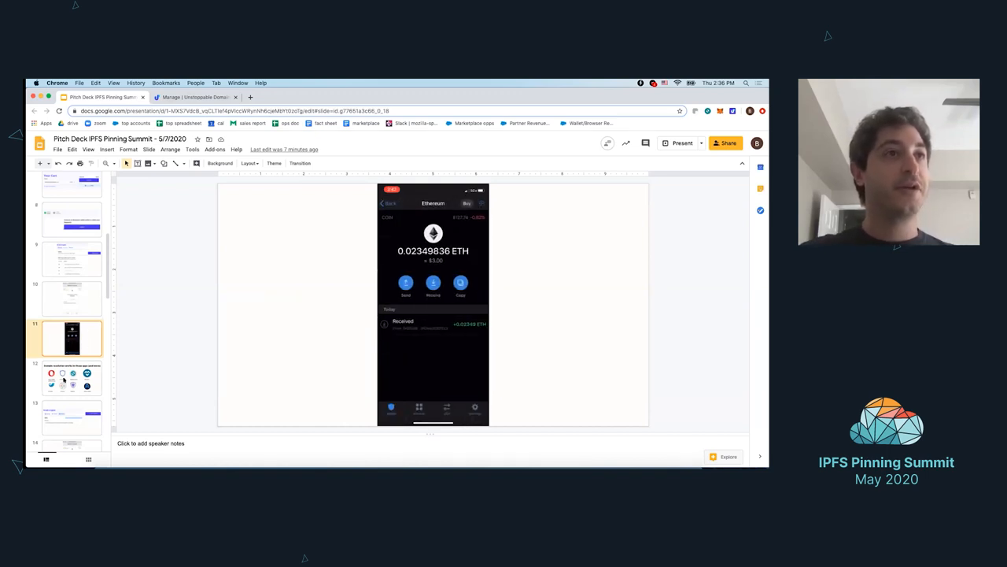
{"action": "left_click", "coordinate": [71, 378]}
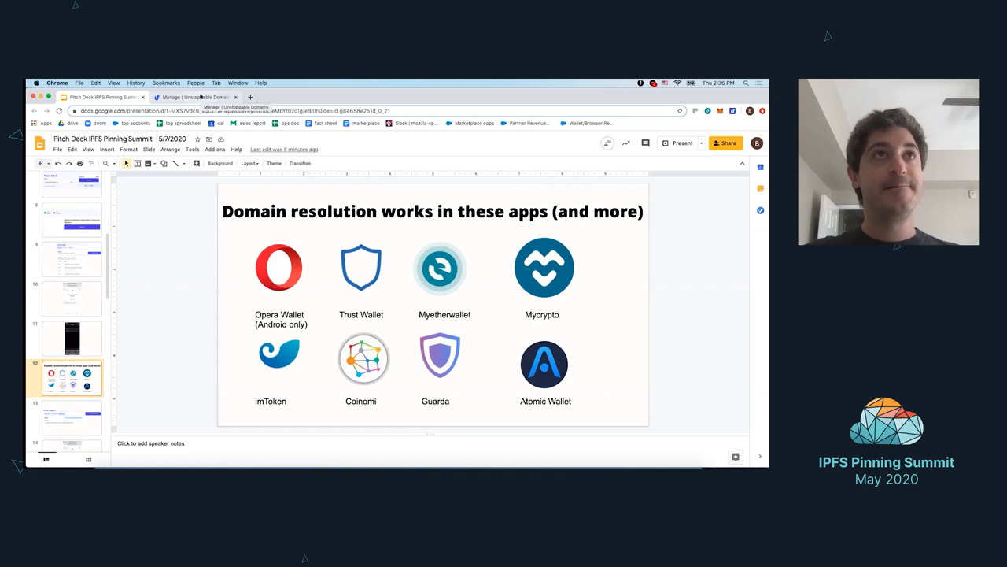
Show brad.crypto's Website section with its IPFS hash, gateway redirect and file upload area.
{"action": "left_click", "coordinate": [192, 97]}
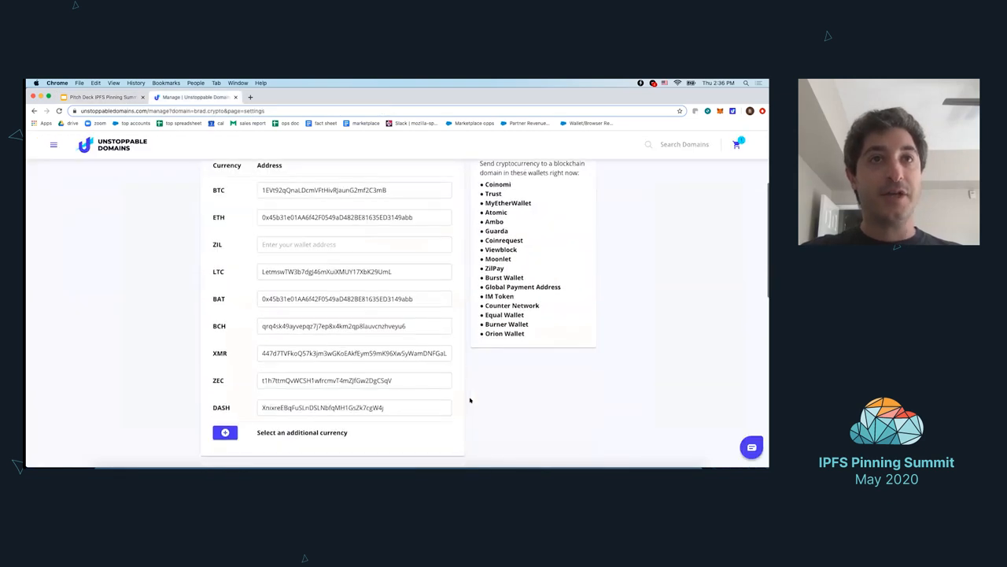
{"action": "scroll", "scroll_direction": "up", "scroll_amount": 3}
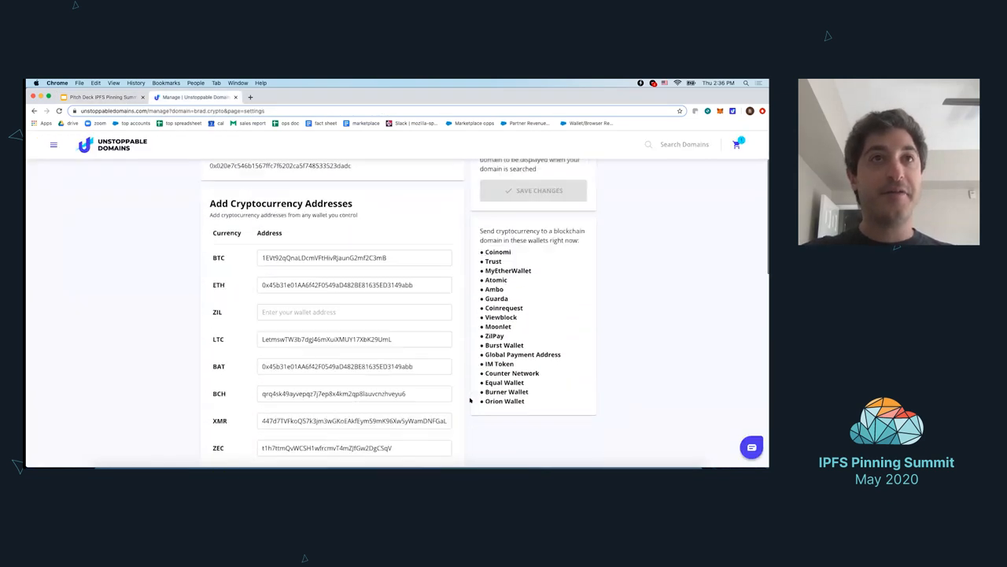
{"action": "scroll", "scroll_direction": "up", "scroll_amount": 3}
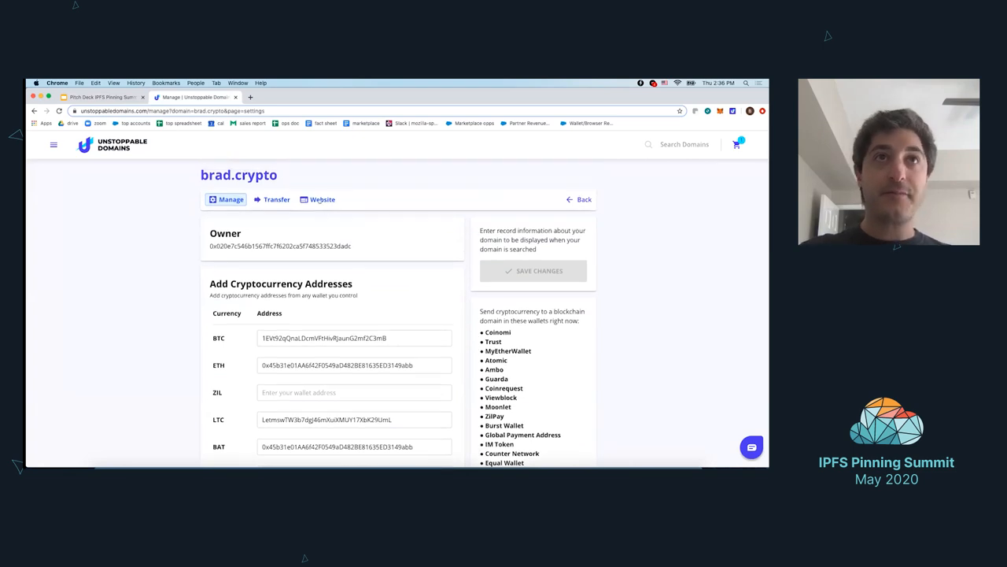
{"action": "left_click", "coordinate": [323, 198]}
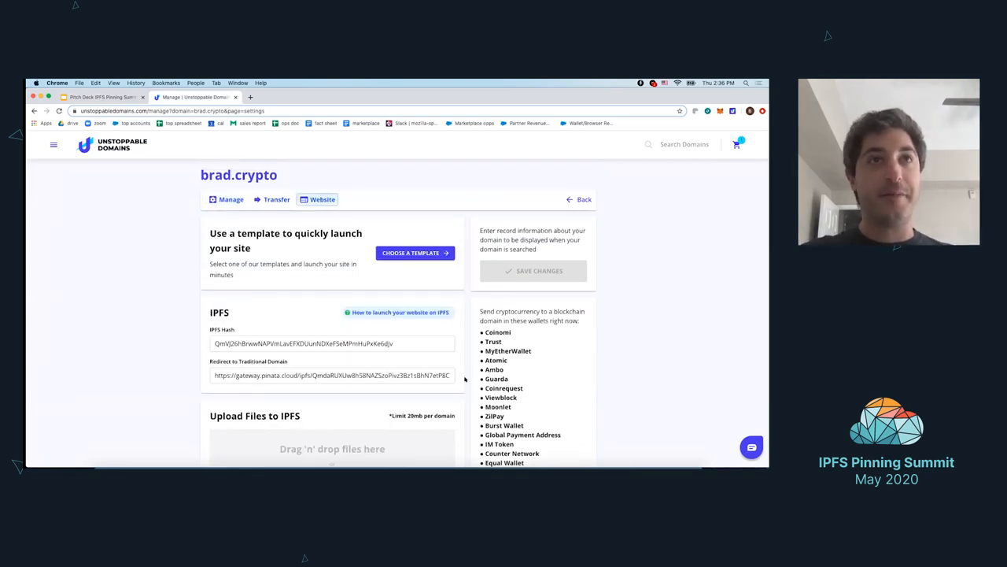
{"action": "scroll", "scroll_direction": "down", "scroll_amount": 3}
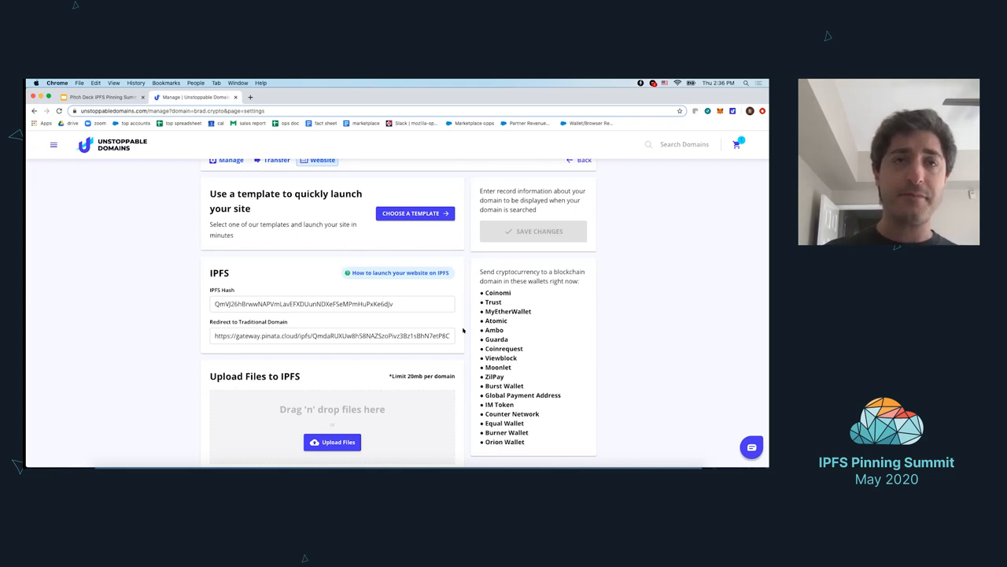
{"action": "scroll", "scroll_direction": "down", "scroll_amount": 3}
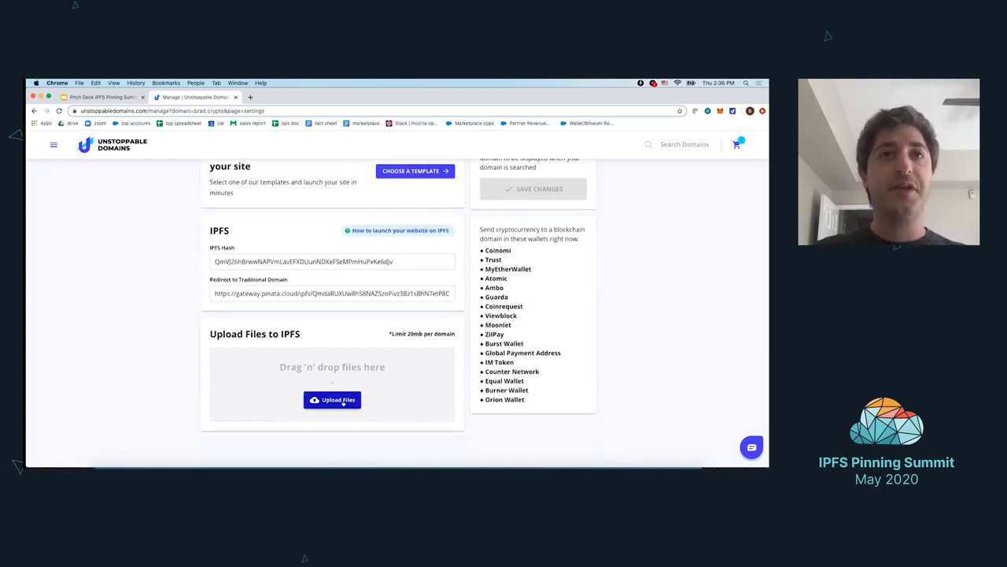
{"action": "mouse_move", "coordinate": [425, 356]}
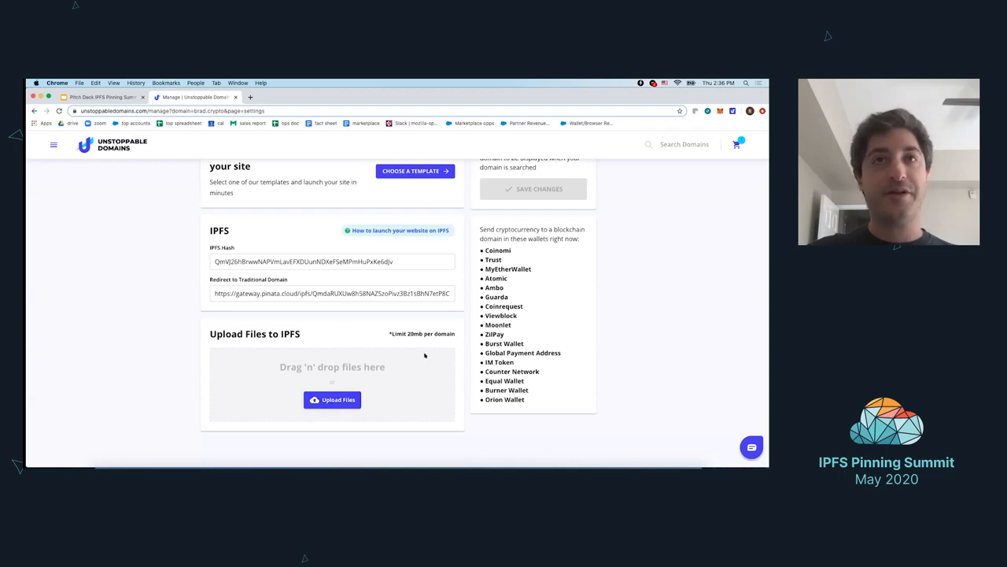
{"action": "mouse_move", "coordinate": [469, 420]}
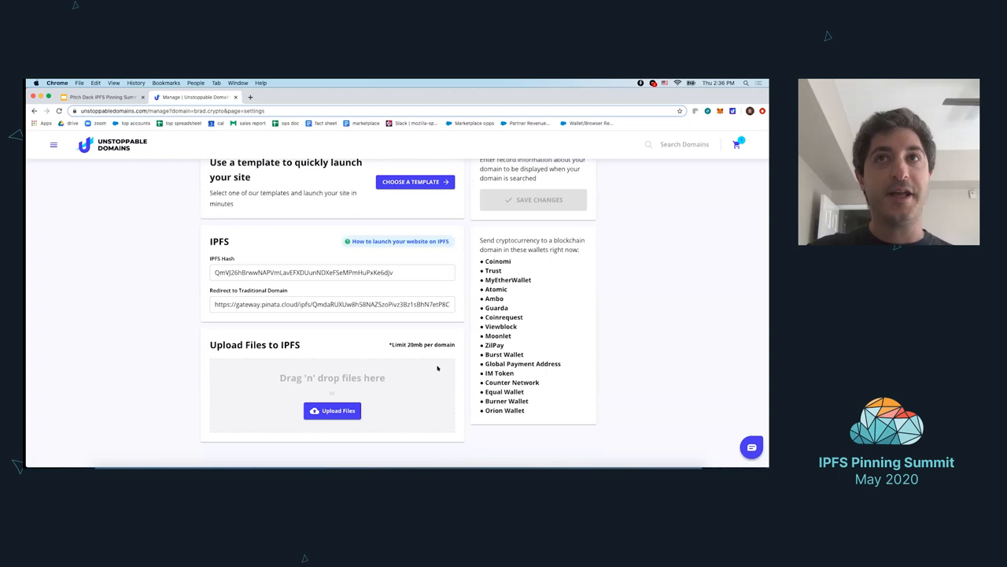
Preview the Outstanding website template, then back out to the Select Page Type choices.
{"action": "scroll", "scroll_direction": "up", "scroll_amount": 3}
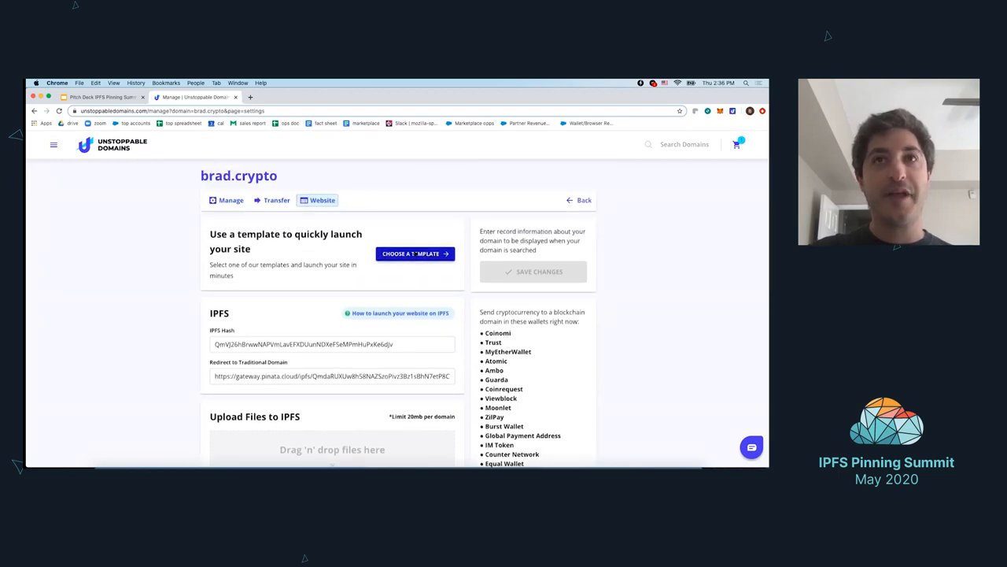
{"action": "left_click", "coordinate": [415, 253]}
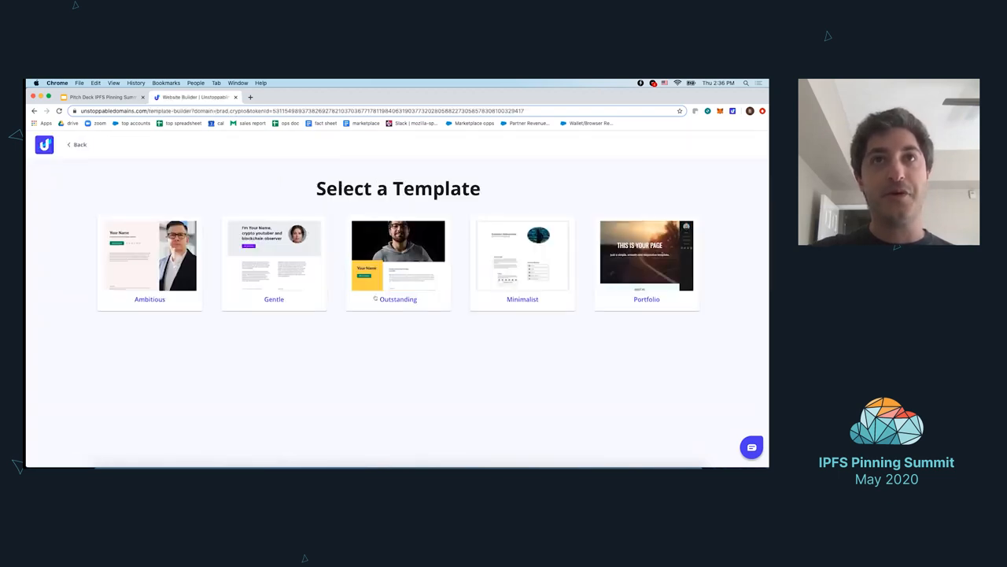
{"action": "left_click", "coordinate": [398, 255]}
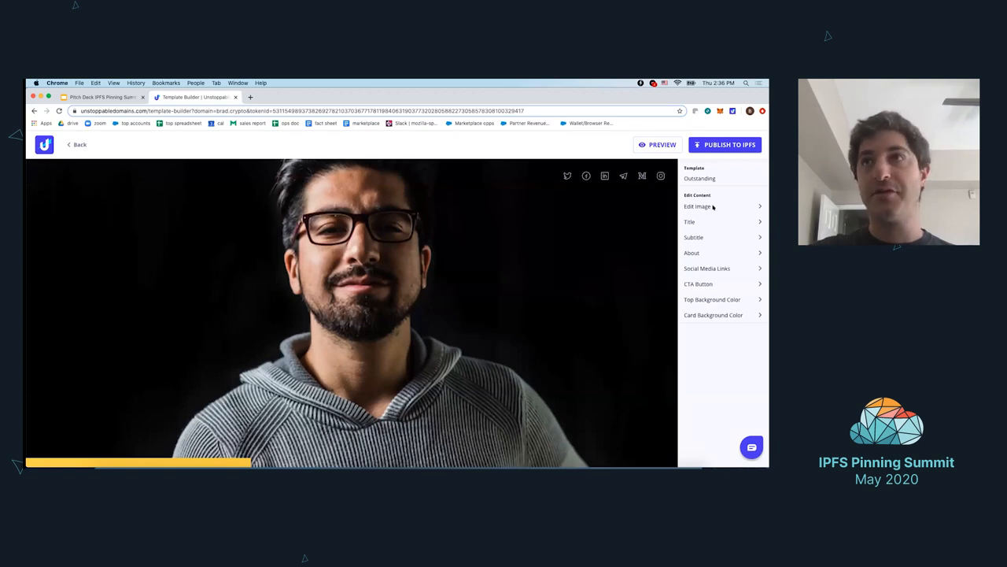
{"action": "left_click", "coordinate": [689, 221]}
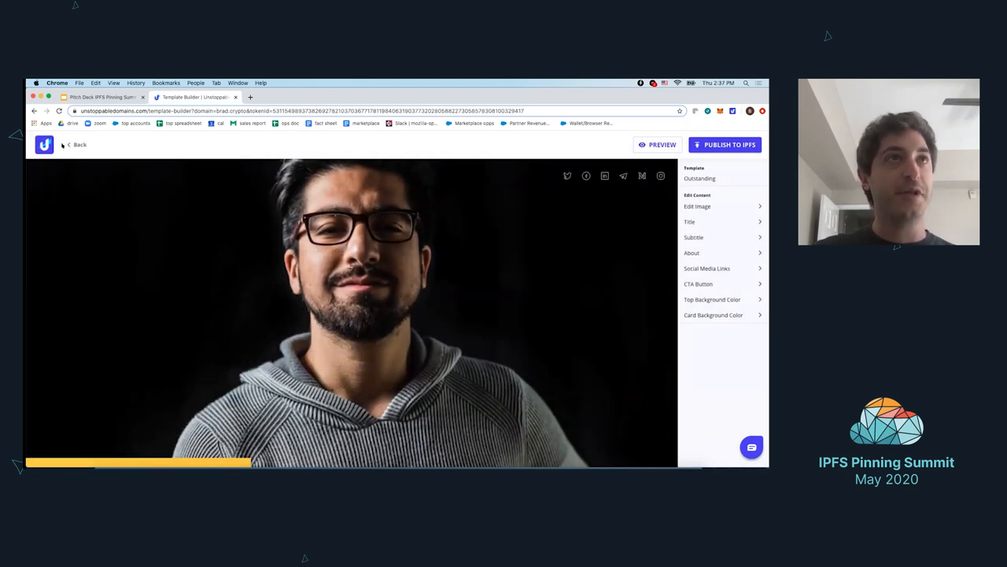
{"action": "left_click", "coordinate": [79, 145]}
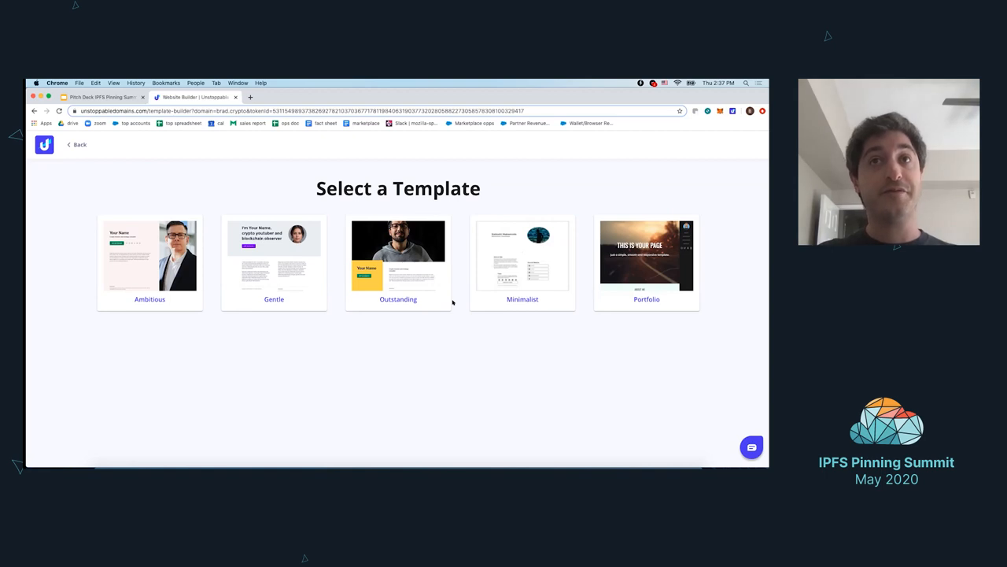
{"action": "mouse_move", "coordinate": [444, 351]}
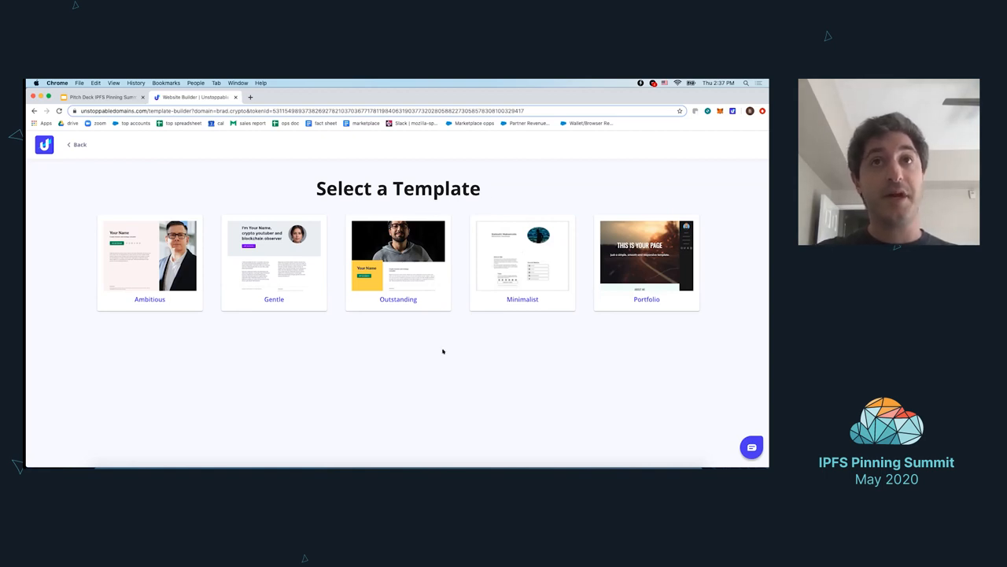
{"action": "mouse_move", "coordinate": [474, 350]}
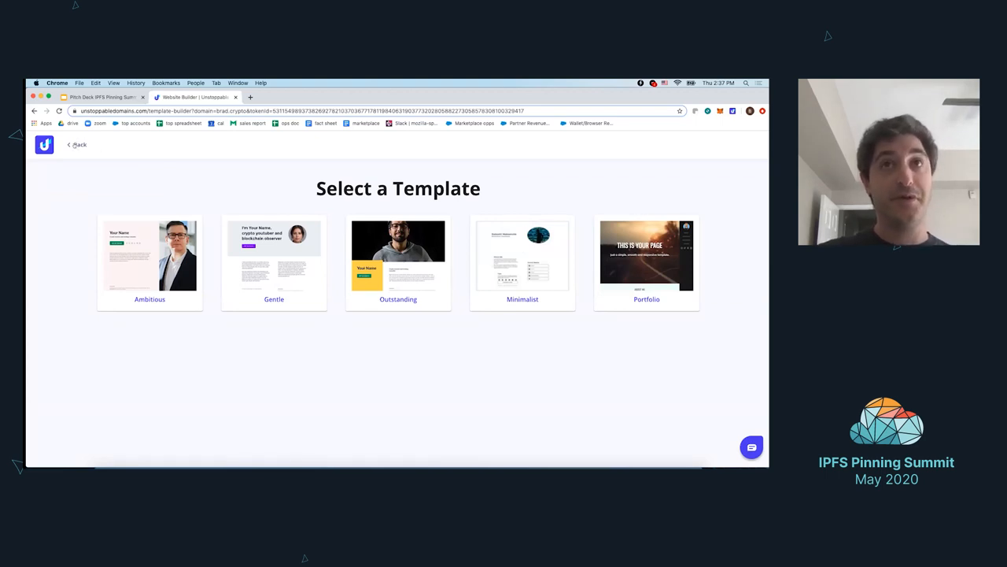
{"action": "left_click", "coordinate": [75, 145]}
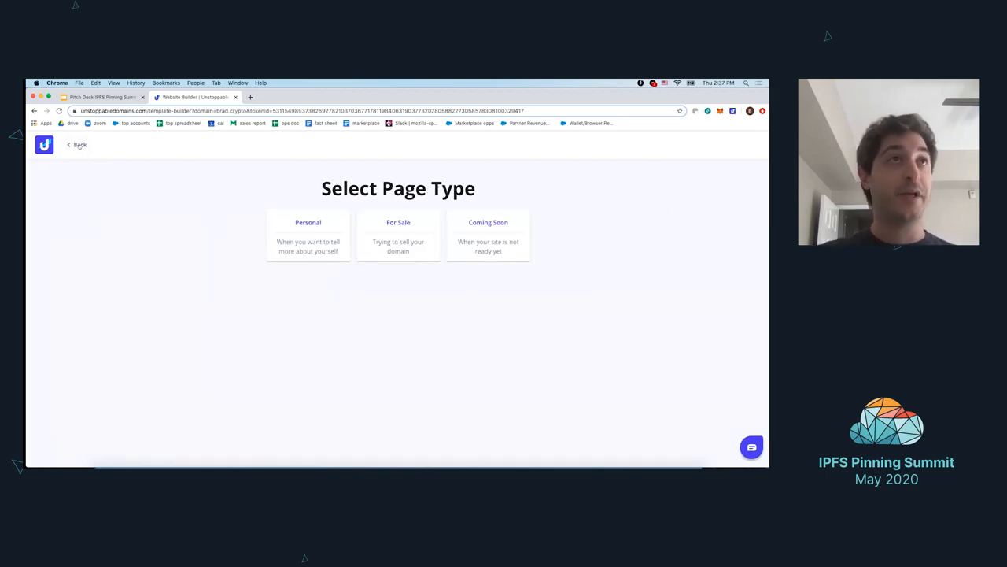
Return to brad.crypto's website settings, then load myetherwallet.com in a new tab.
{"action": "left_click", "coordinate": [76, 145]}
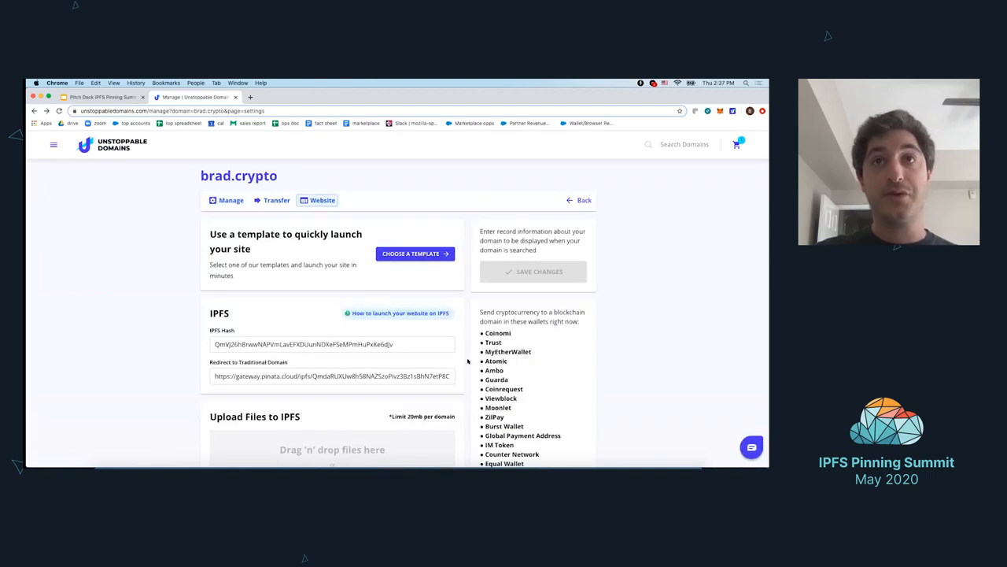
{"action": "scroll", "scroll_direction": "down", "scroll_amount": 3}
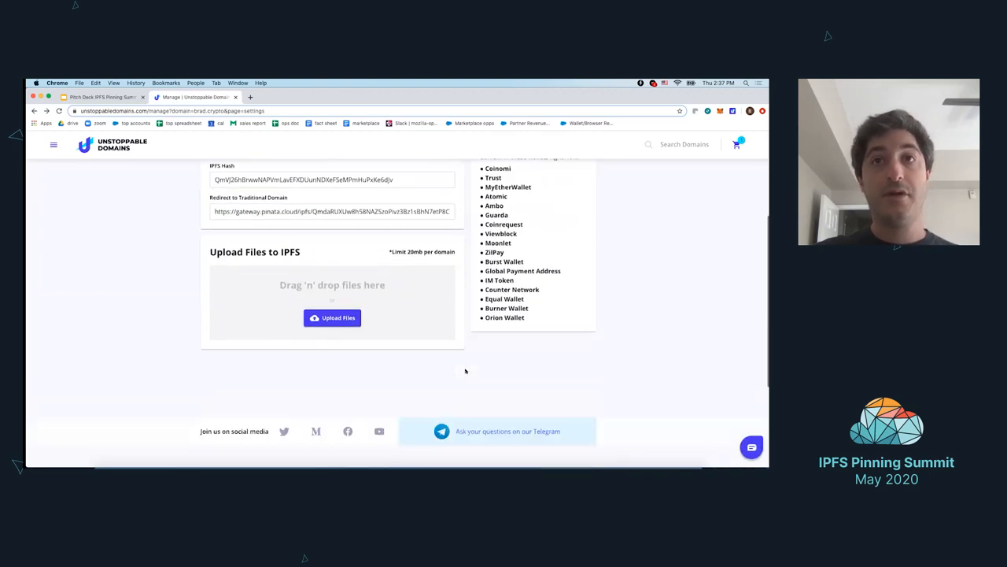
{"action": "scroll", "scroll_direction": "up", "scroll_amount": 3}
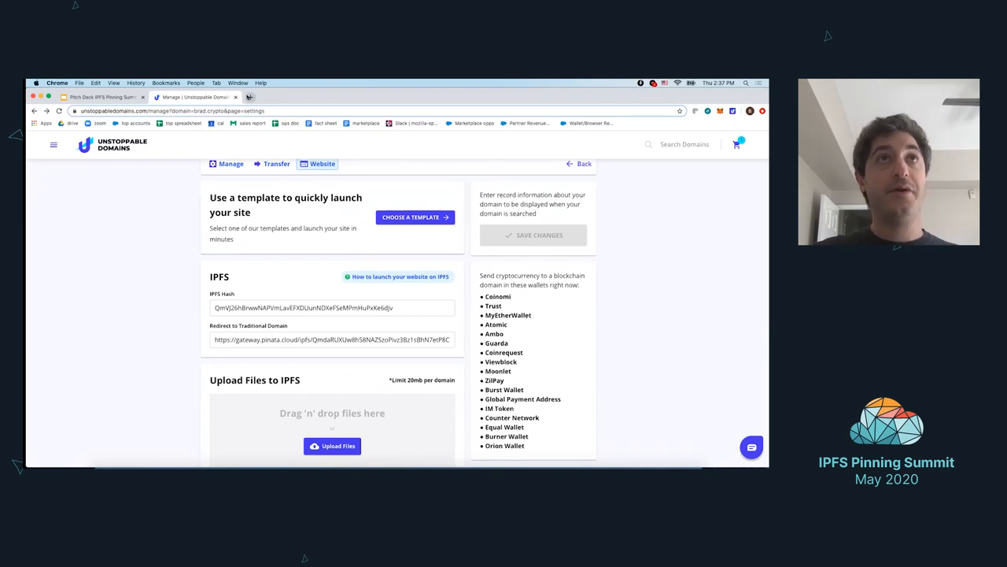
{"action": "left_click", "coordinate": [343, 97]}
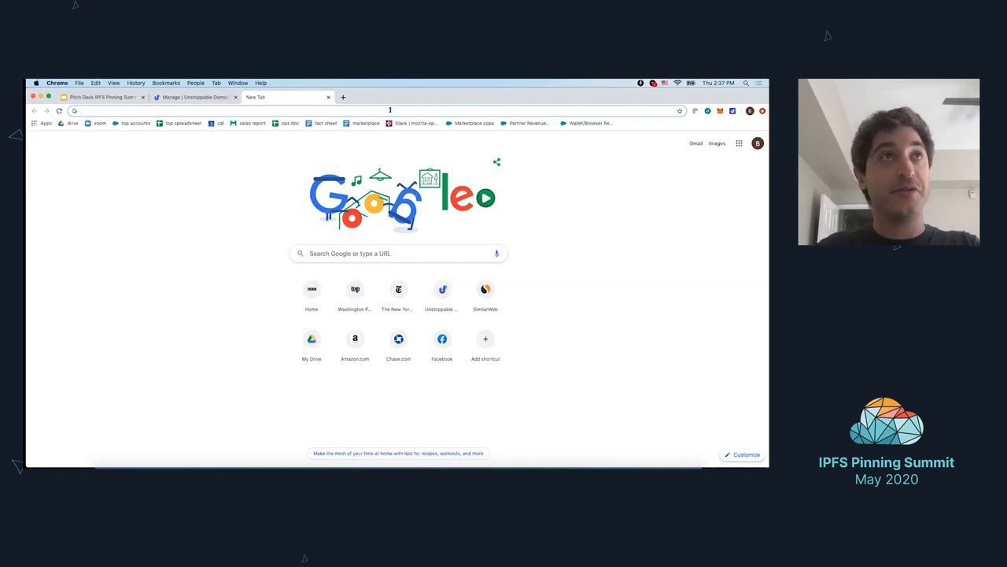
{"action": "type", "text": "myetherwallet.com"}
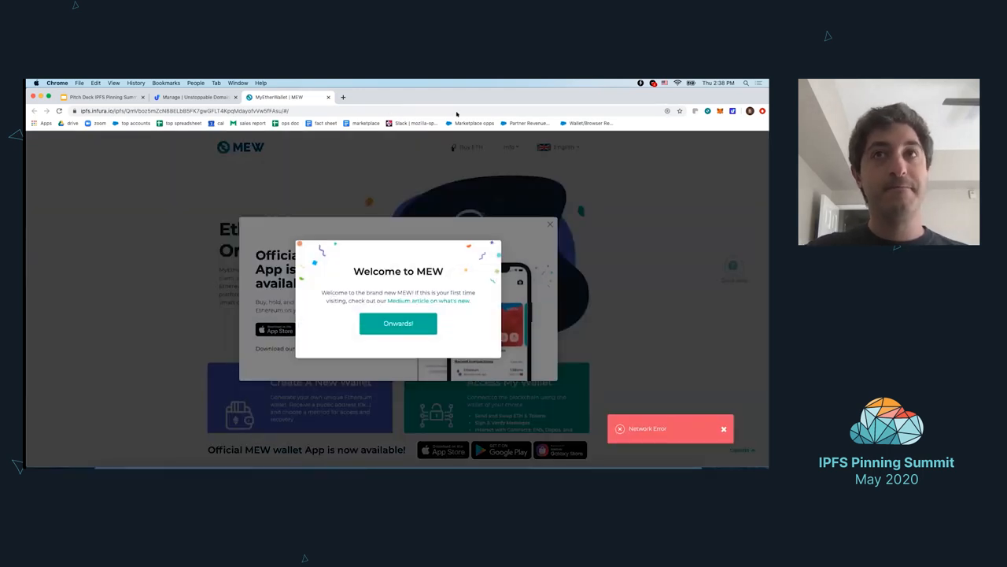
Dismiss the MEW welcome and wallet-app popups and switch to the Kyber token swap widget.
{"action": "left_click", "coordinate": [398, 322]}
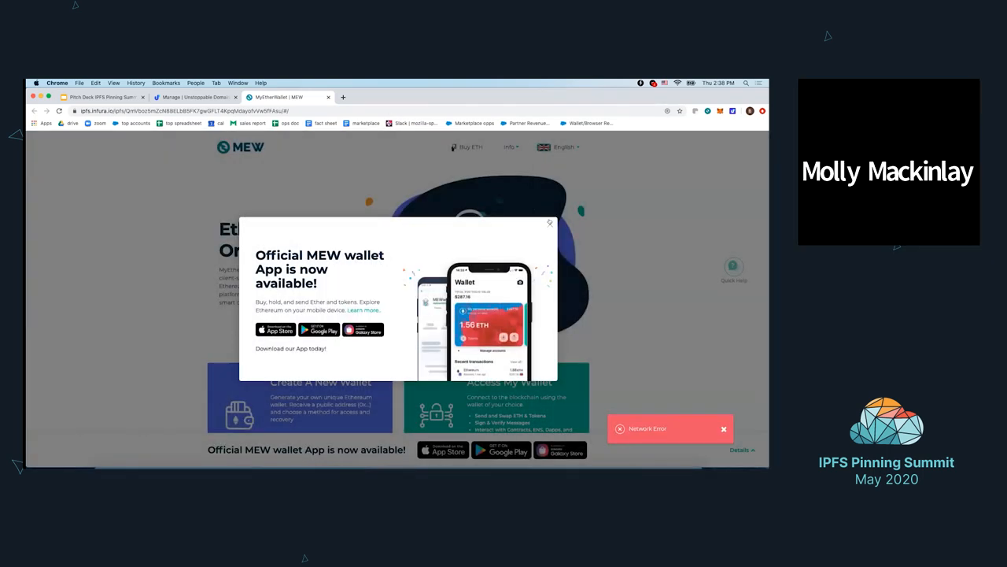
{"action": "left_click", "coordinate": [550, 224]}
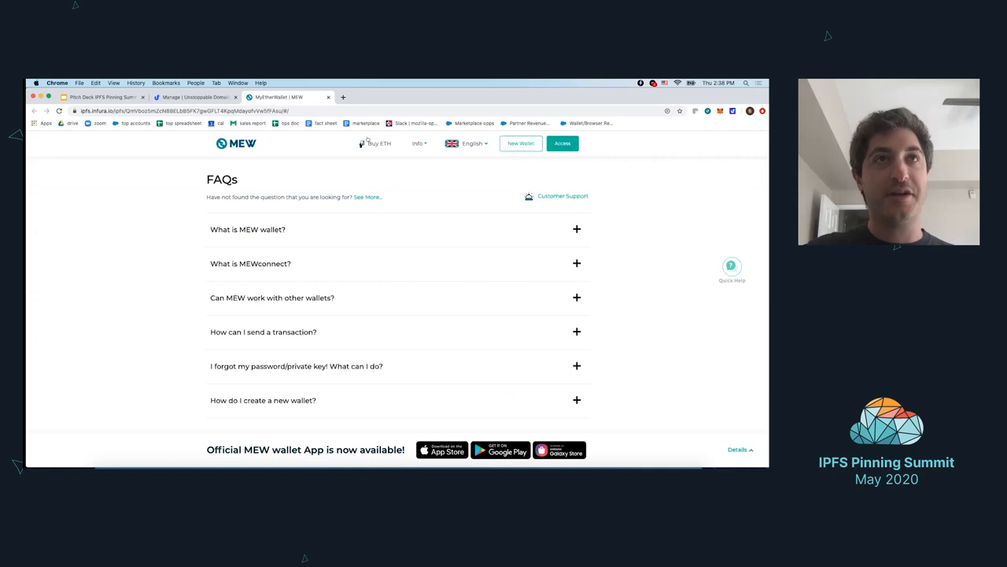
{"action": "scroll", "scroll_direction": "up", "scroll_amount": 3}
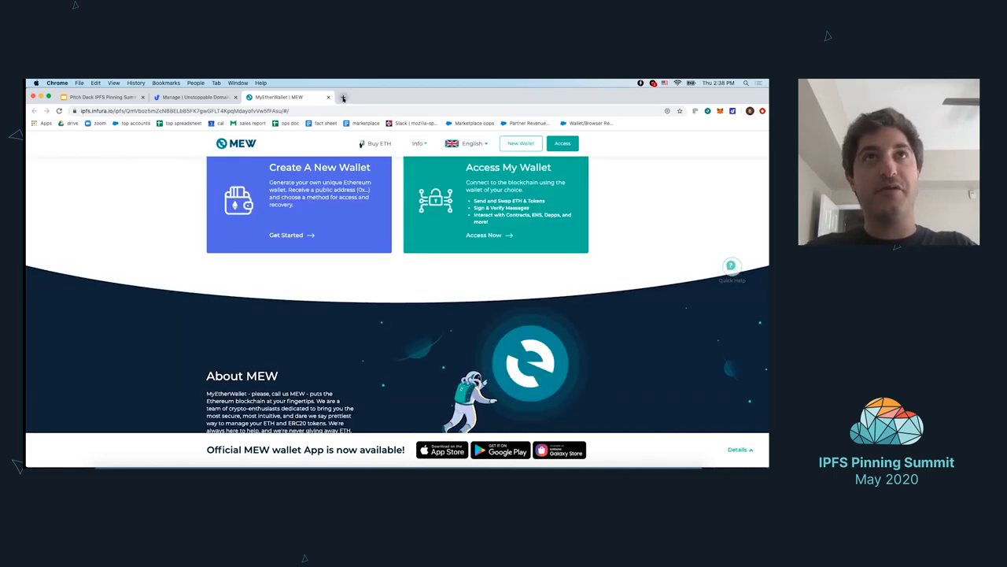
{"action": "left_click", "coordinate": [343, 98]}
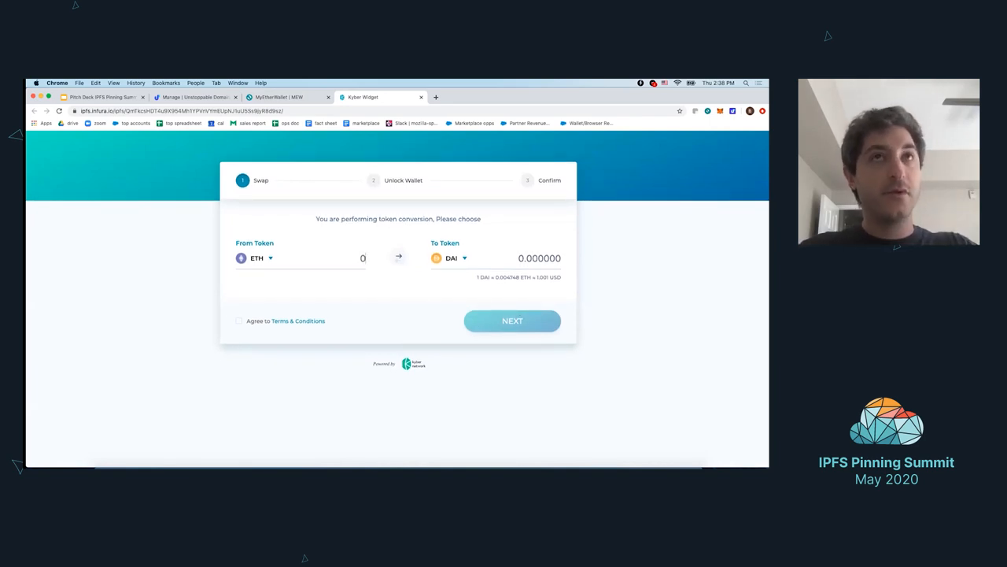
{"action": "mouse_move", "coordinate": [122, 257]}
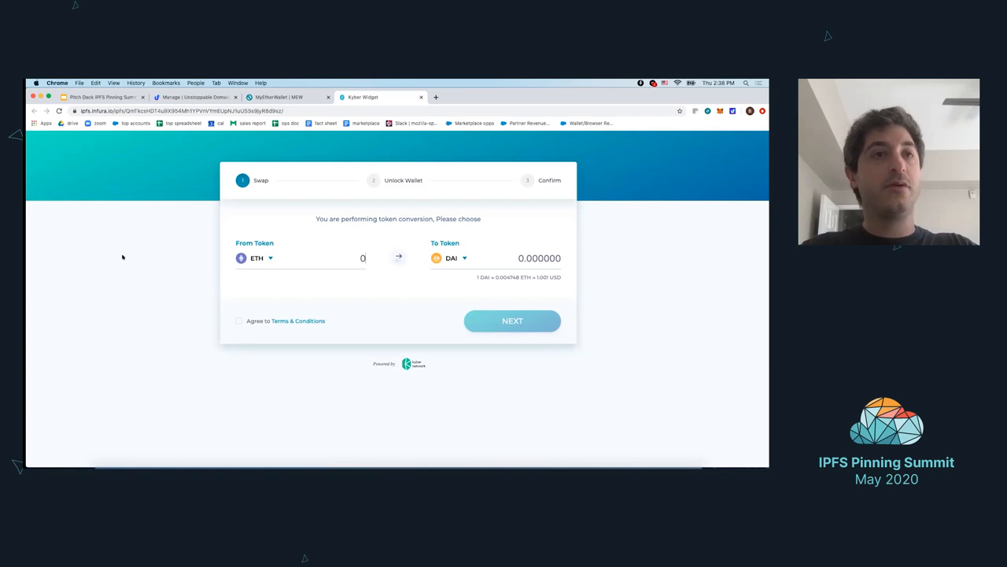
{"action": "mouse_move", "coordinate": [234, 449]}
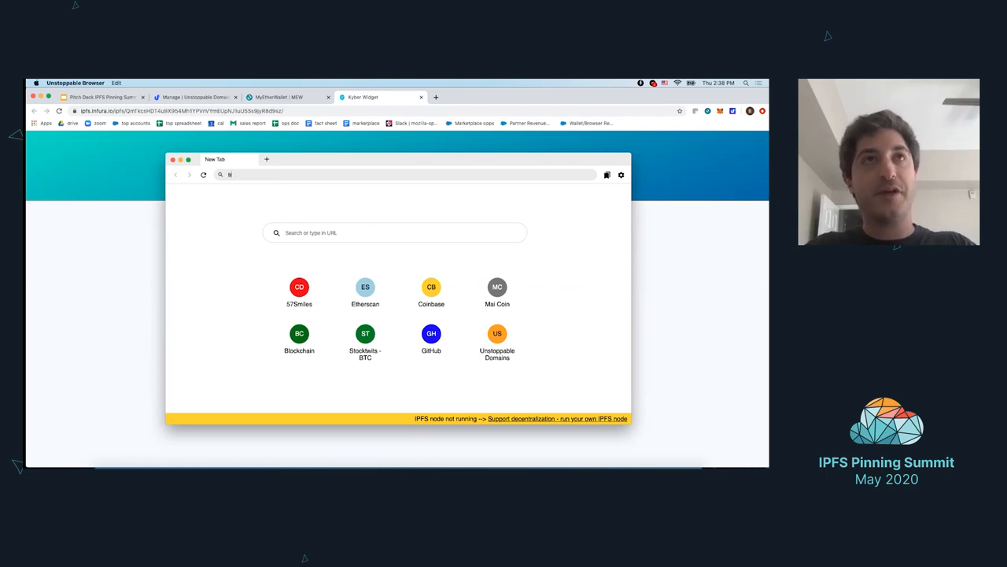
Load brad.crypto in Unstoppable Browser and start the local IPFS node from its settings.
{"action": "type", "text": "brad.crypto"}
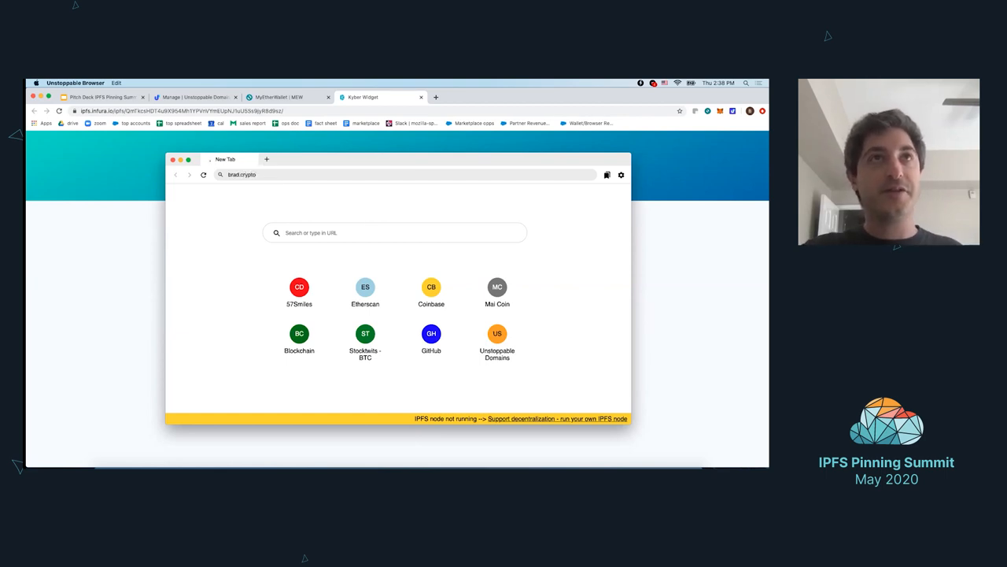
{"action": "key", "text": "Return"}
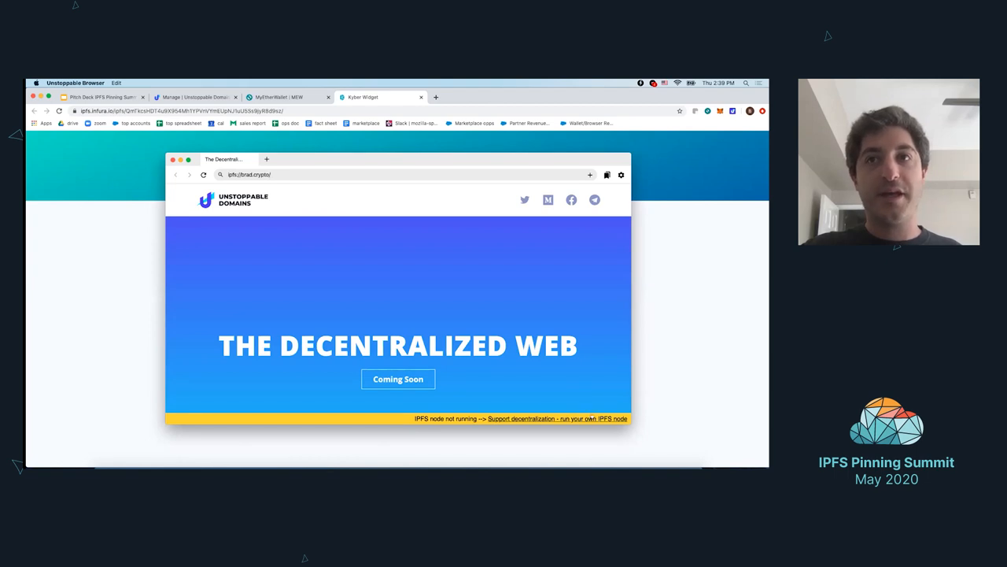
{"action": "left_click", "coordinate": [620, 173]}
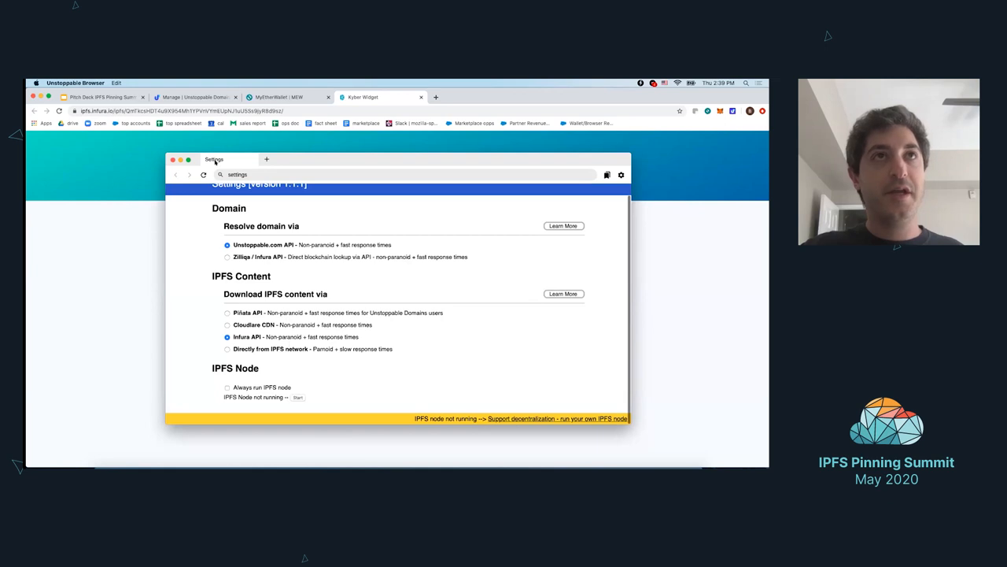
{"action": "left_click", "coordinate": [299, 397]}
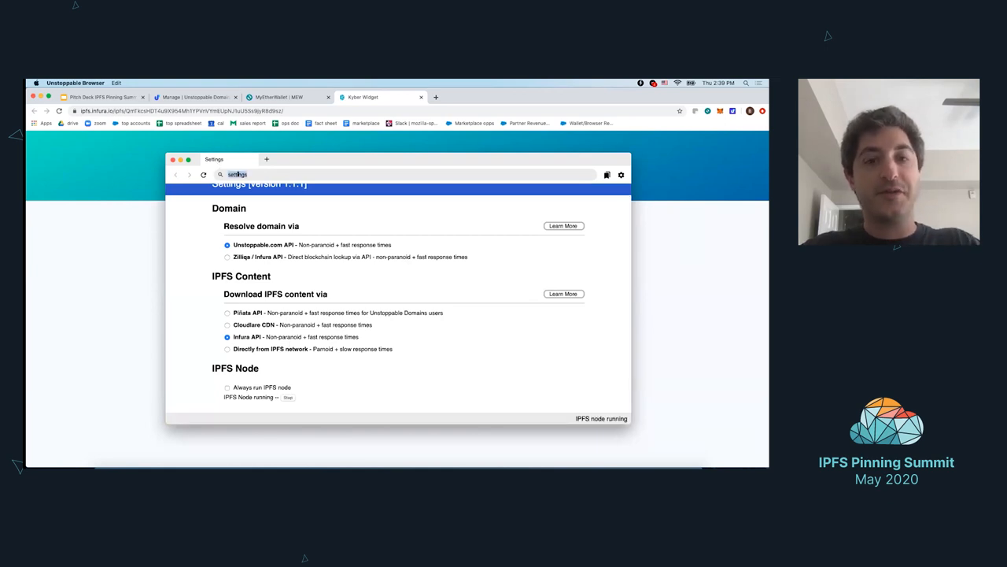
{"action": "type", "text": "brad.crypto"}
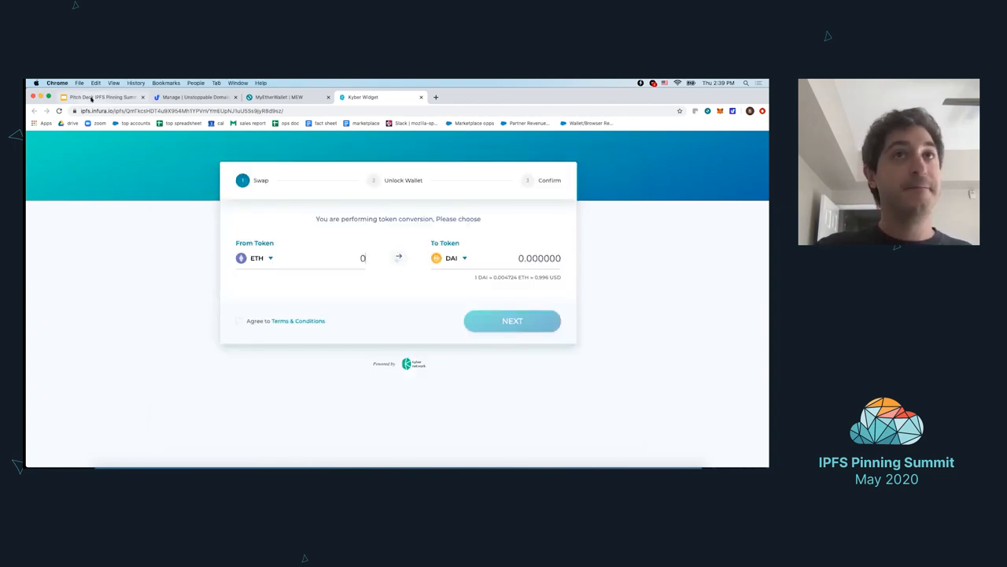
Bring the pitch deck forward and show the 'Ways to view websites' slide.
{"action": "left_click", "coordinate": [94, 98]}
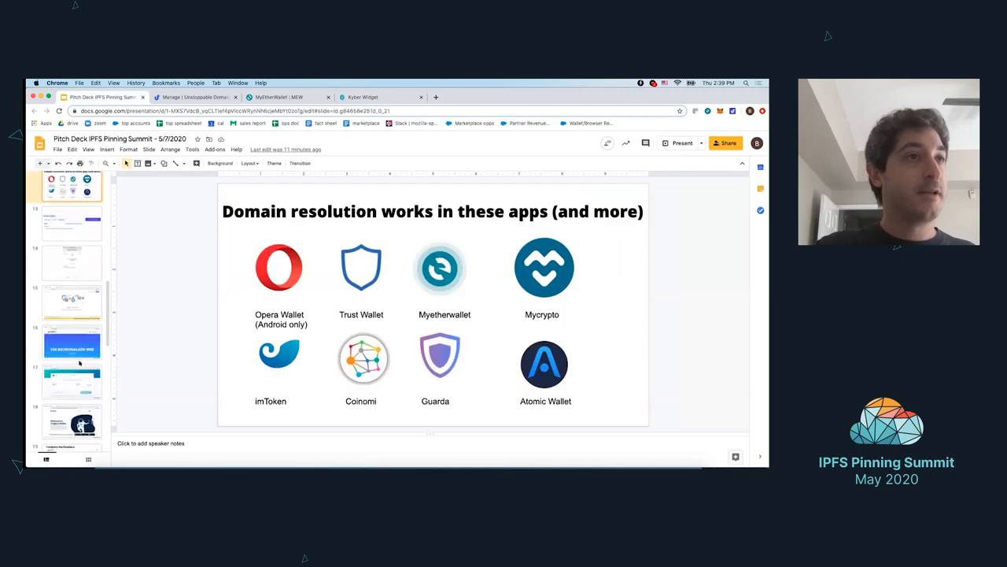
{"action": "scroll", "scroll_direction": "down", "scroll_amount": 3}
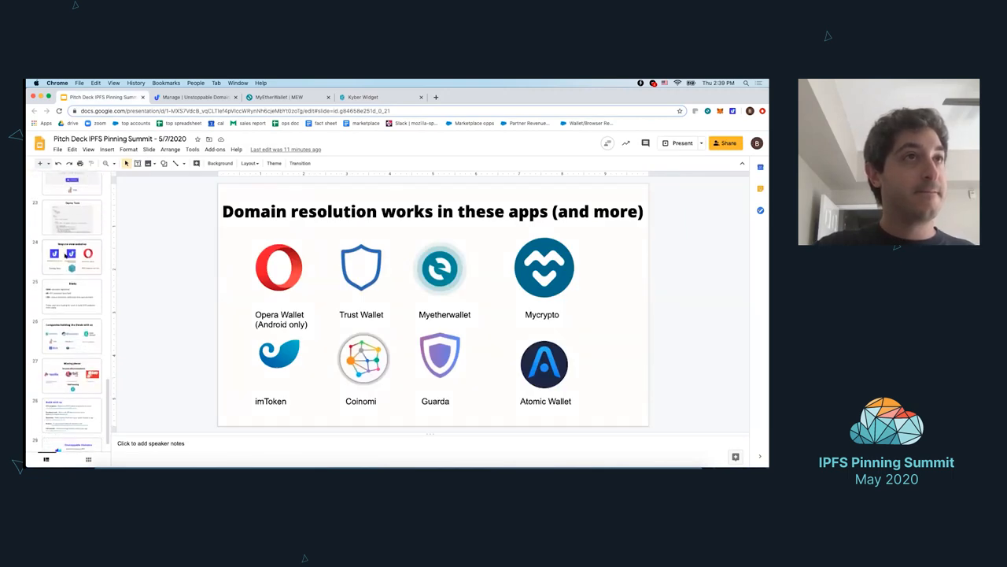
{"action": "left_click", "coordinate": [73, 255]}
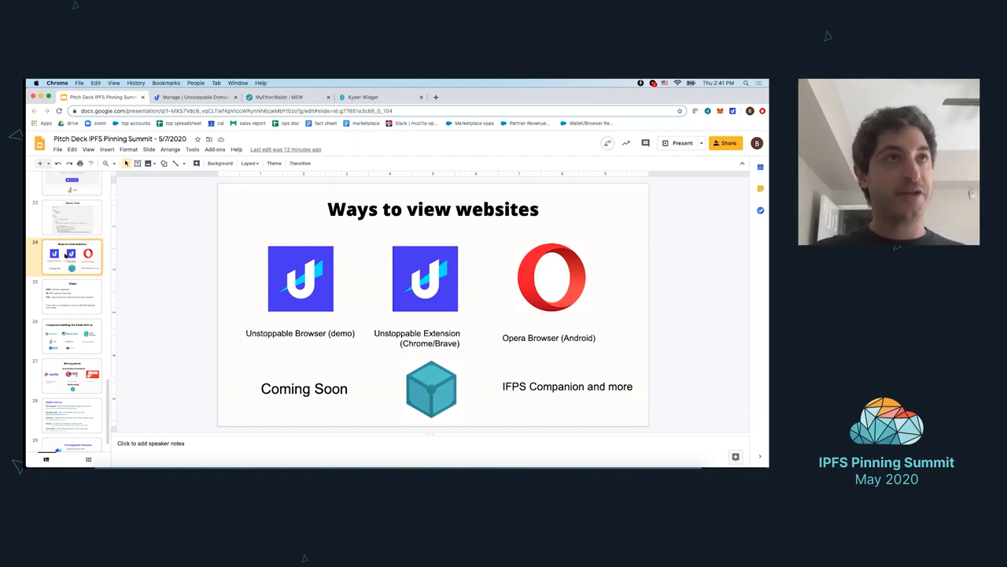
Show the Stats slide with domains registered, IPFS websites and unique owner addresses.
{"action": "left_click", "coordinate": [71, 296]}
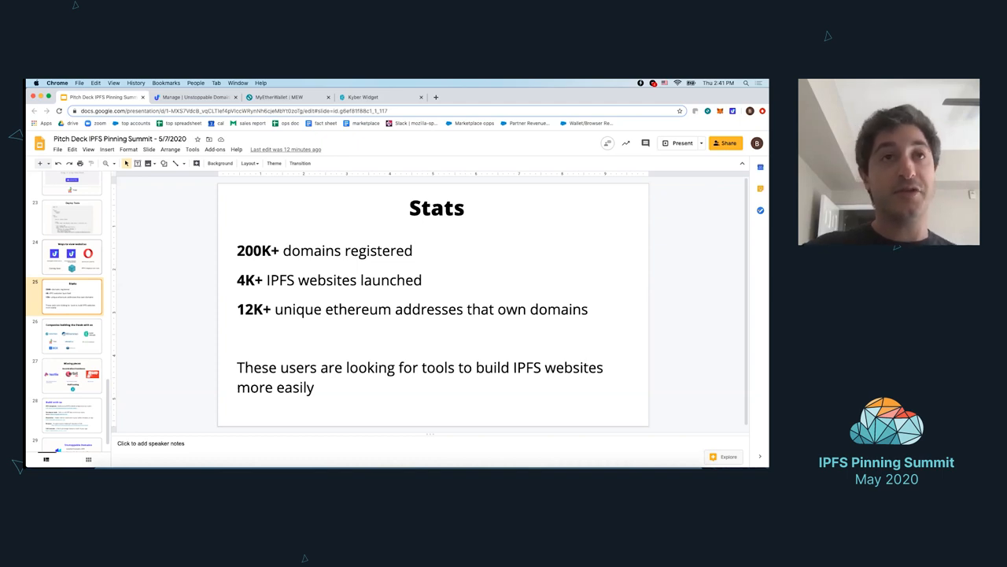
Advance through the Dweb partner companies and Missing pieces slides to 'Build with us'.
{"action": "left_click", "coordinate": [72, 334]}
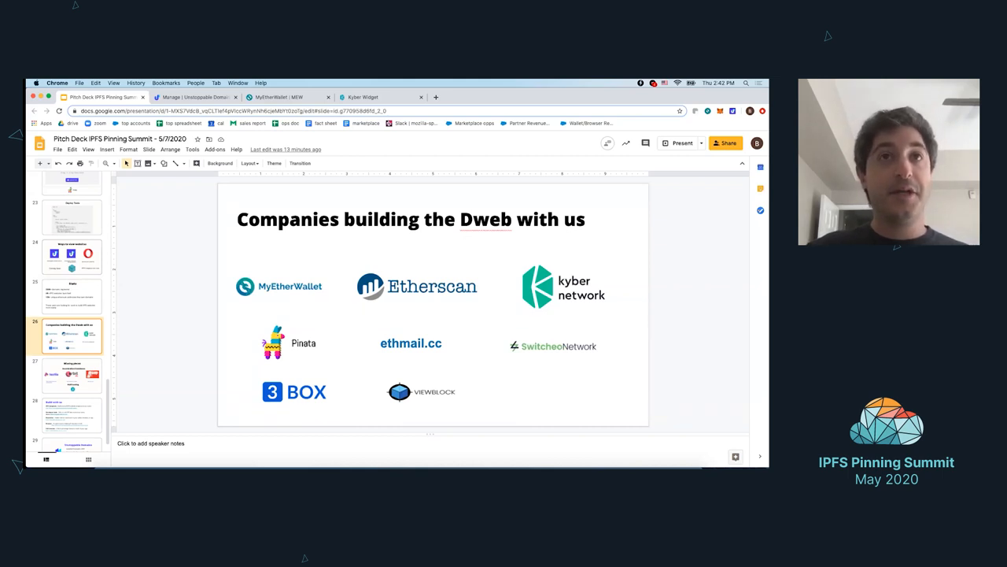
{"action": "left_click", "coordinate": [71, 375]}
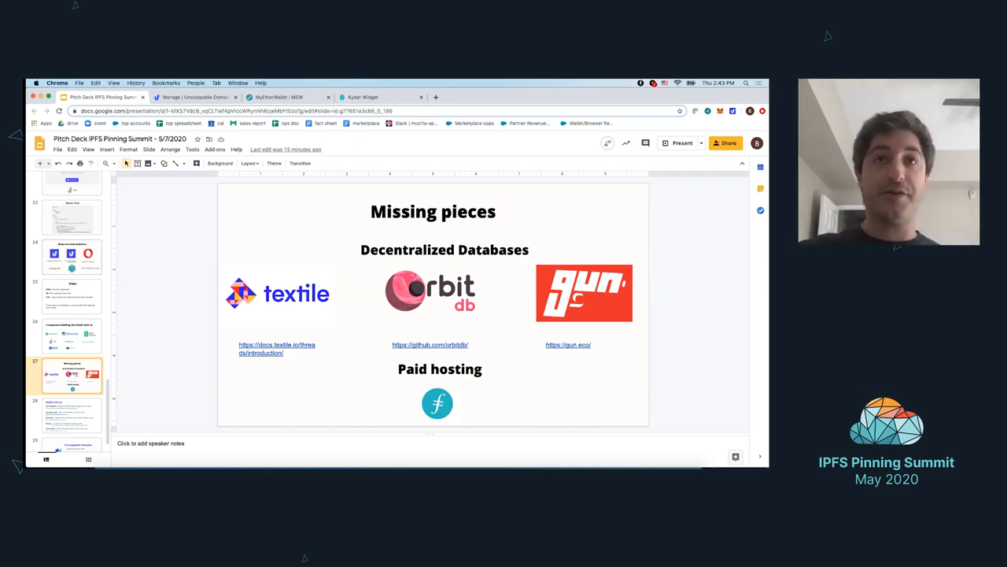
{"action": "left_click", "coordinate": [71, 412]}
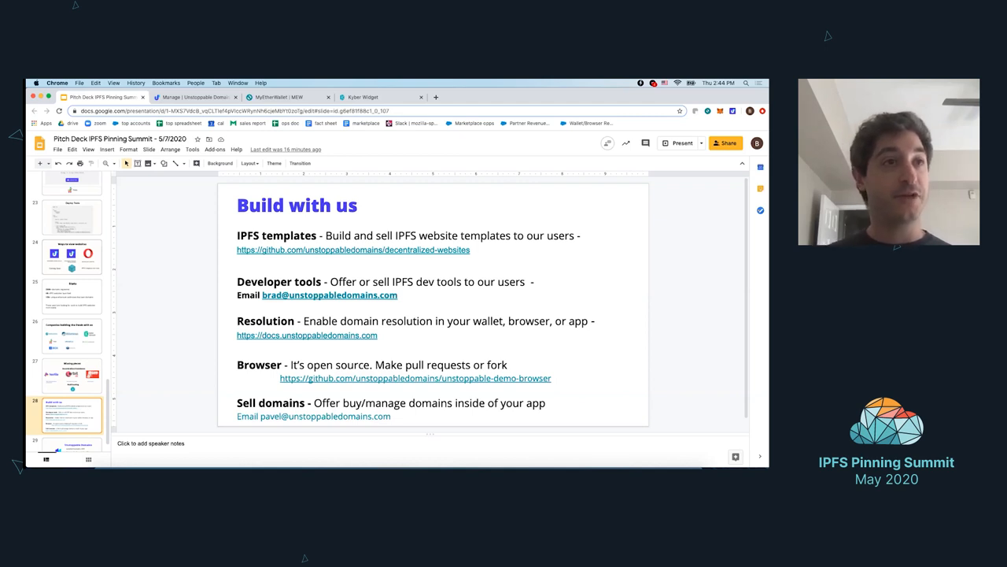
{"action": "mouse_move", "coordinate": [153, 331]}
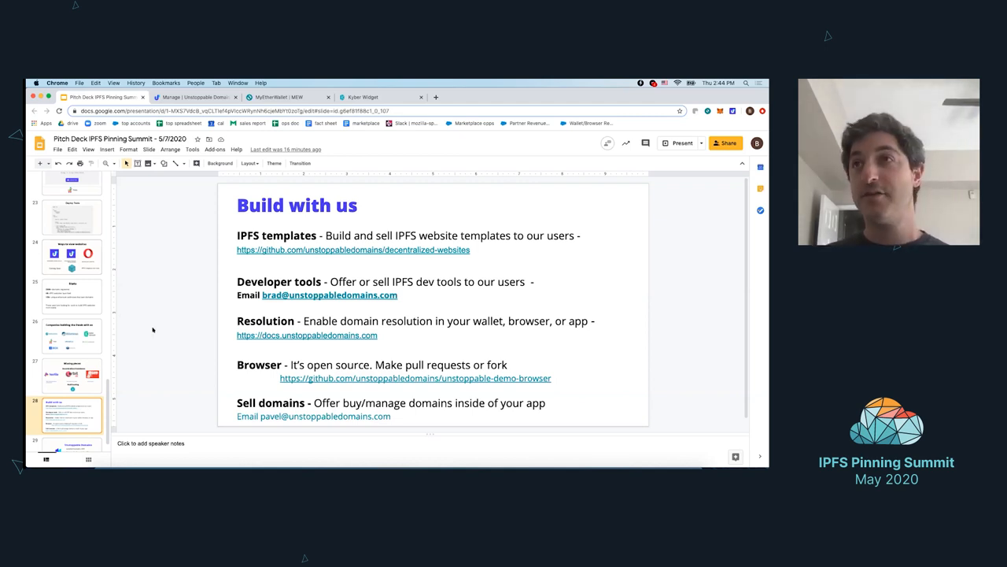